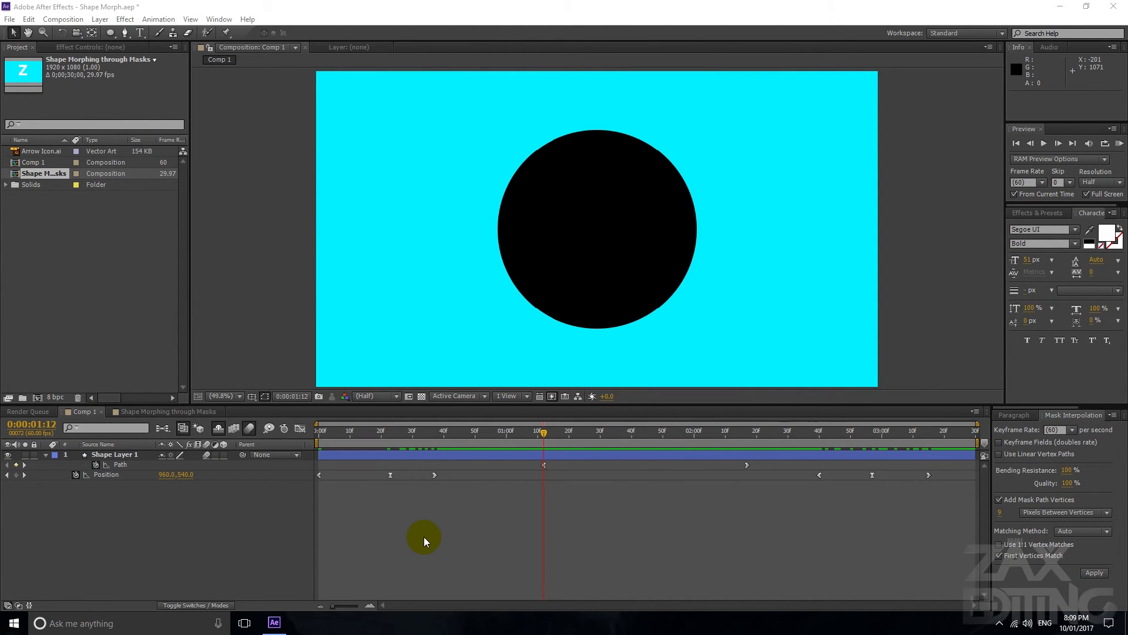
mouse_move(436, 539)
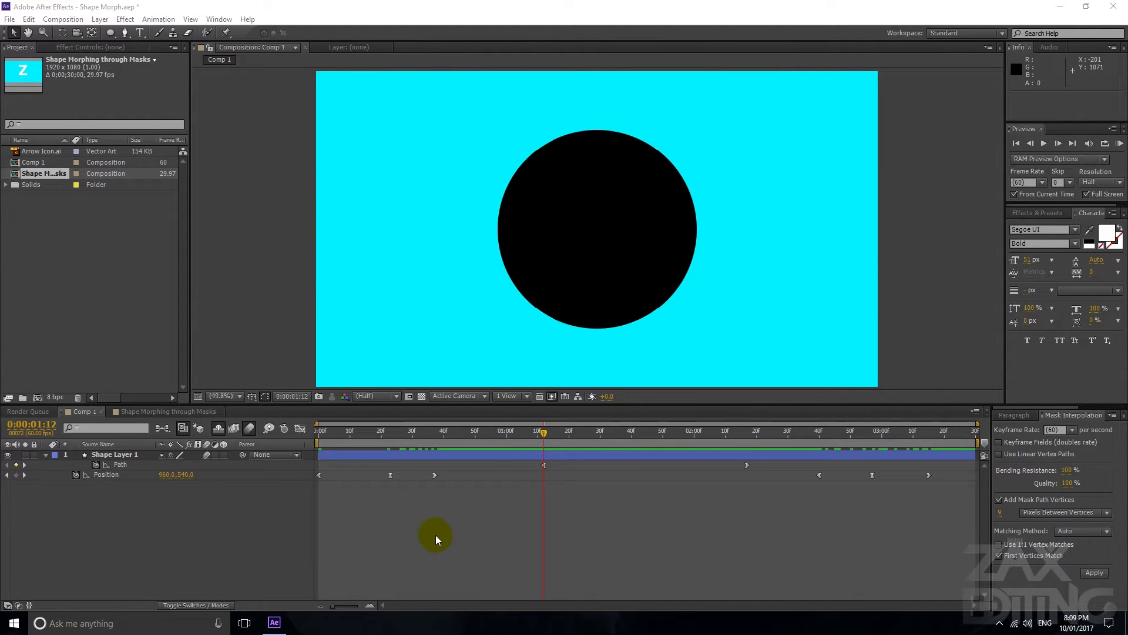
mouse_move(538, 492)
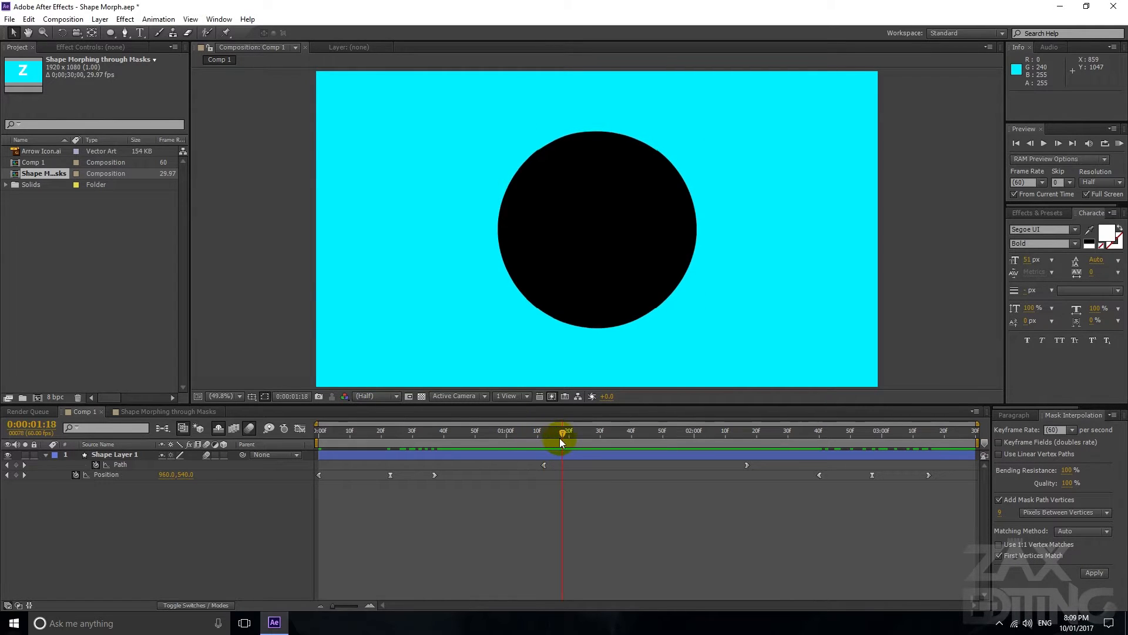
Preview the circle-to-arrow morph and jump to the finished arrow frame
drag(561, 434, 536, 434)
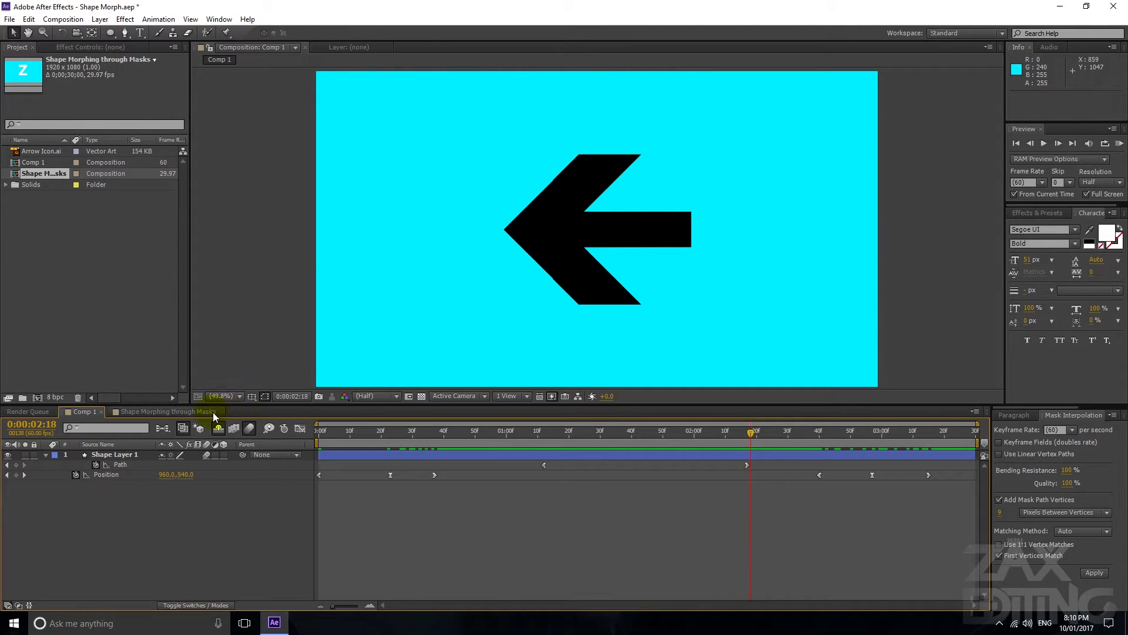
click(106, 474)
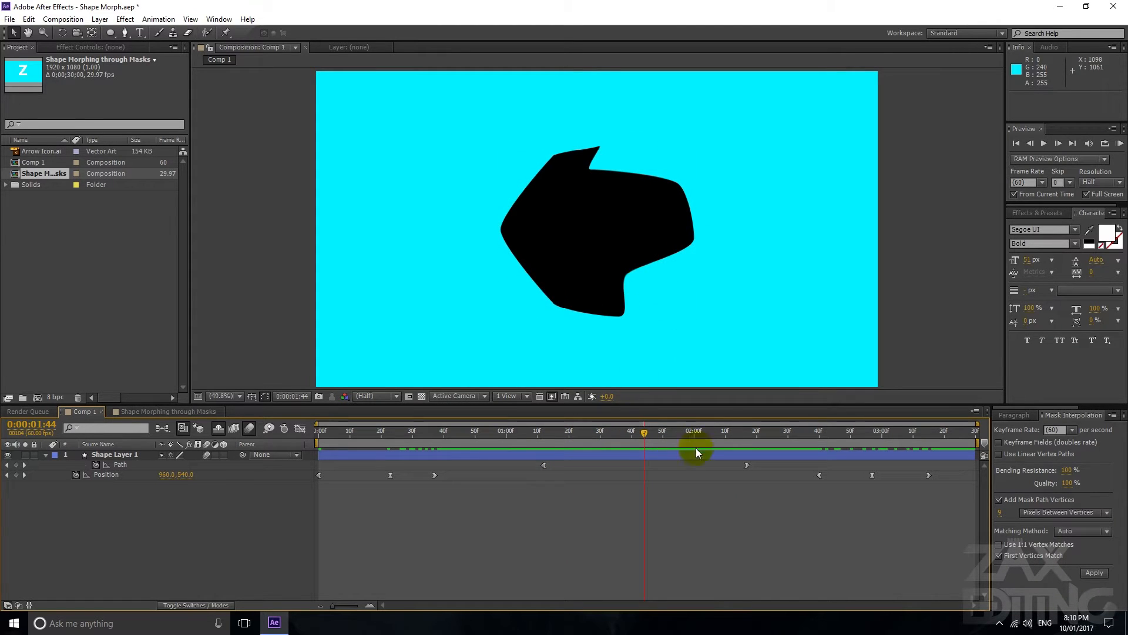
click(713, 433)
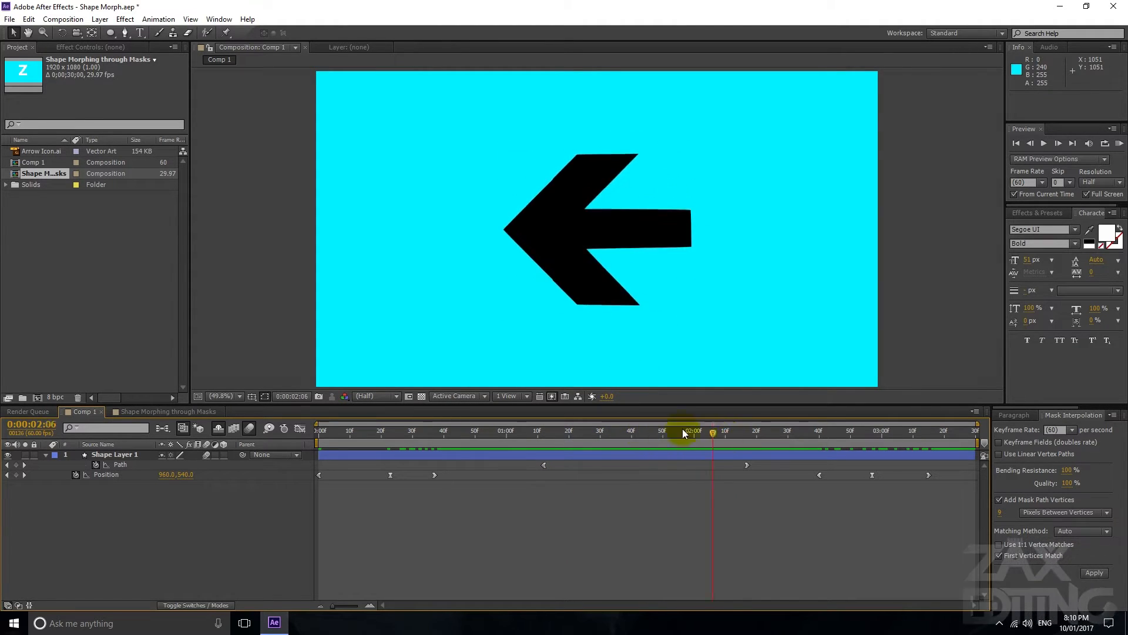
Switch to the Shape Morphing through Masks comp, preview the Z-to-E morph and return to the first frame
click(167, 411)
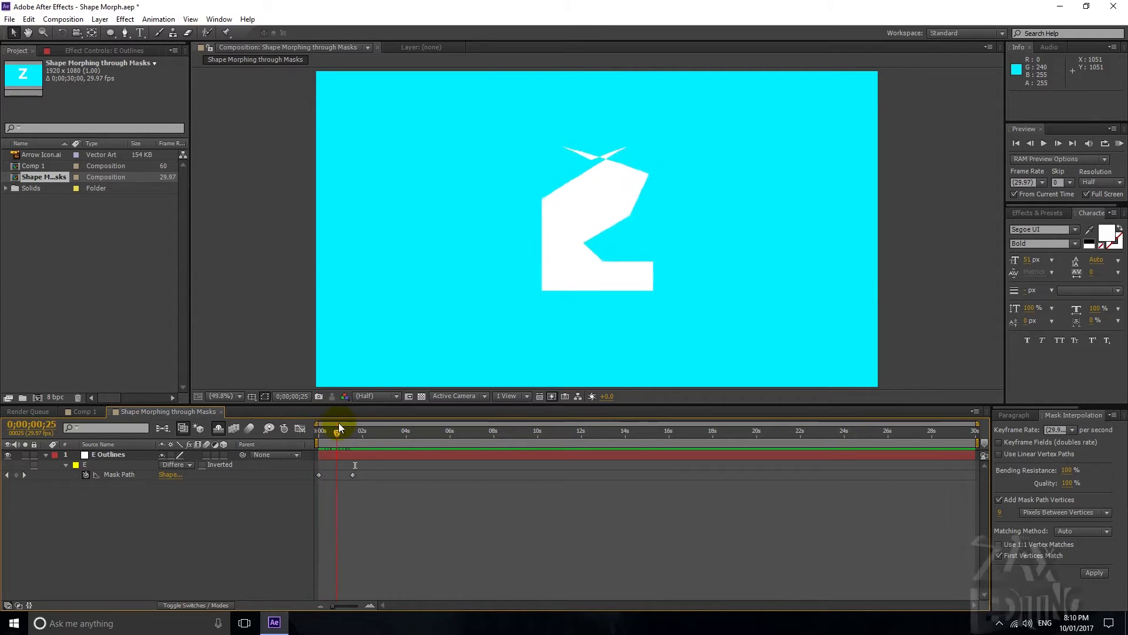
drag(338, 432, 343, 431)
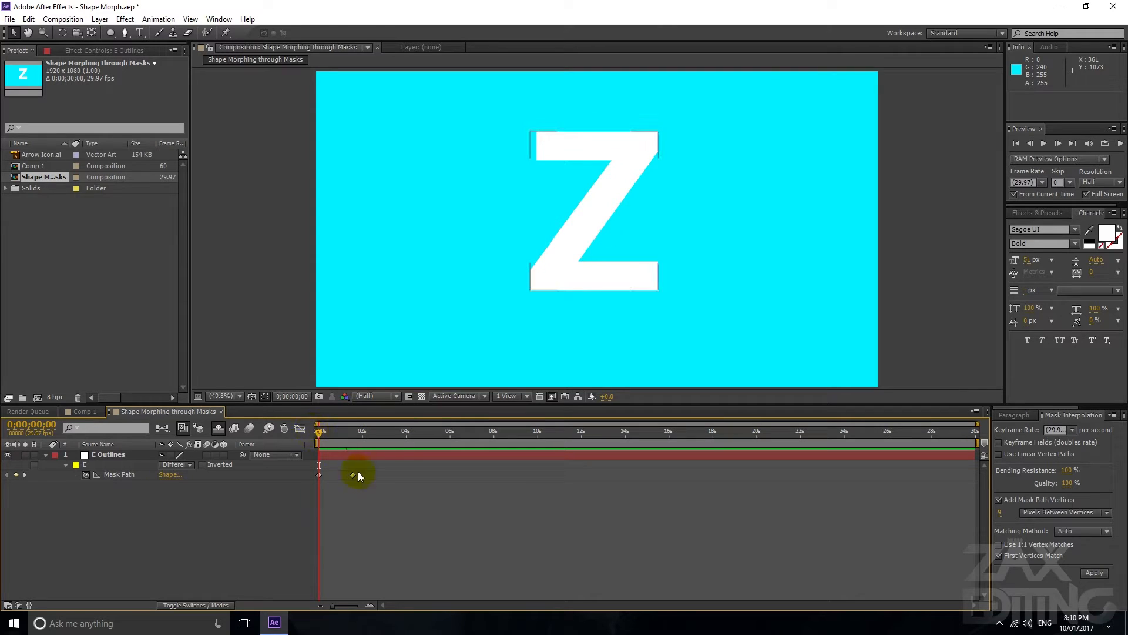
click(1095, 573)
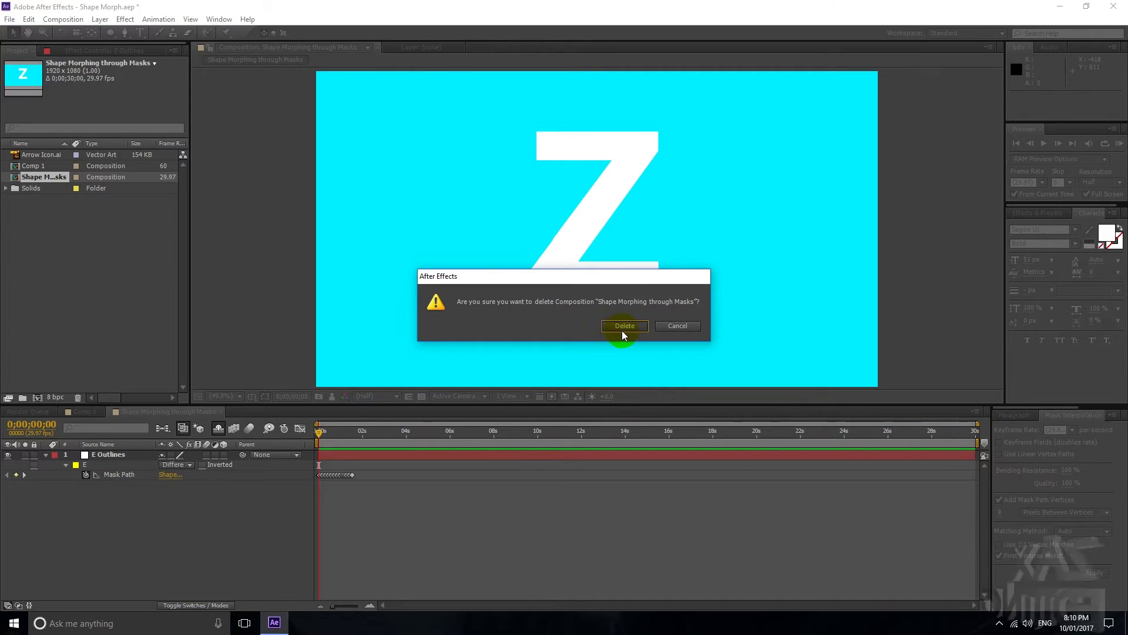
Delete the old comp, create a new one named Shape Morphing Through Masks, and reveal the project's solids
click(625, 326)
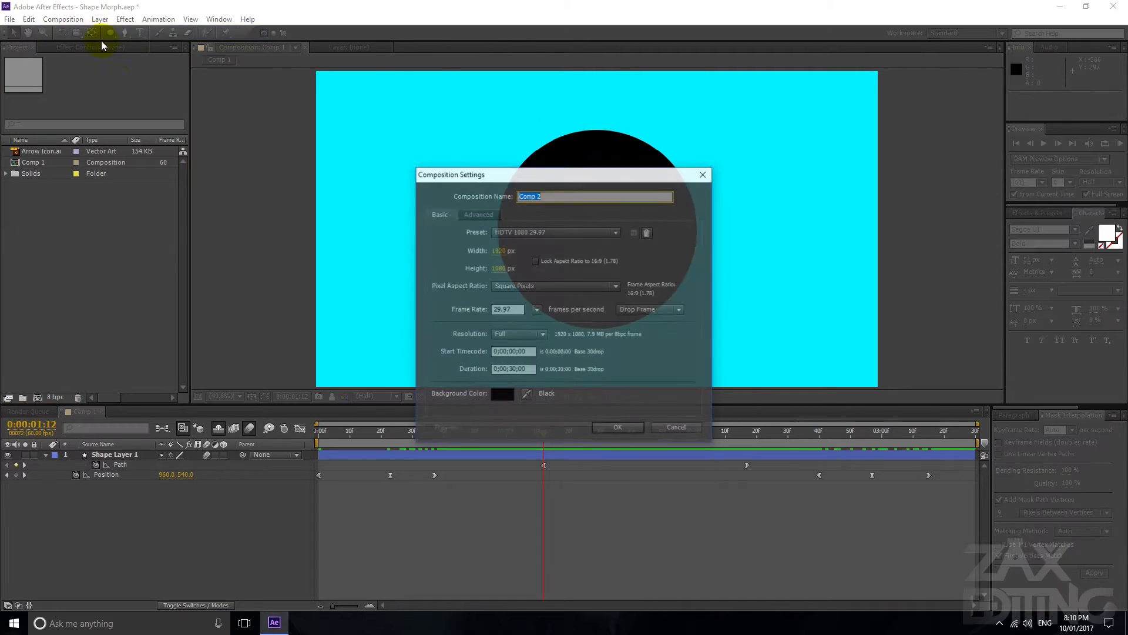
text(Shape Mor)
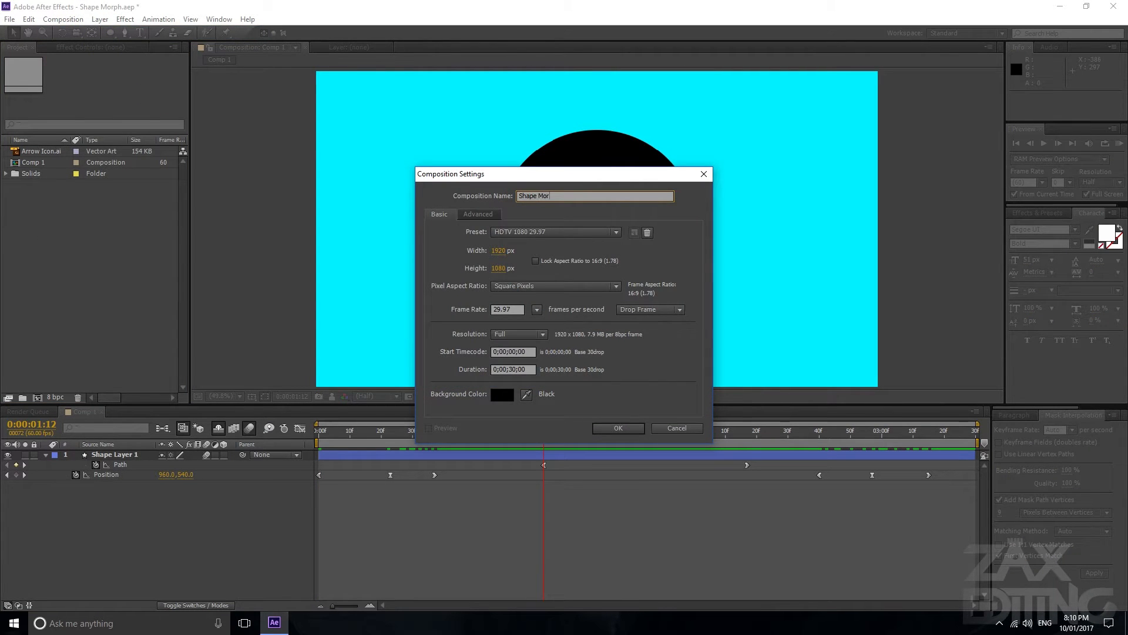
text(Shape Morphing Through Ma)
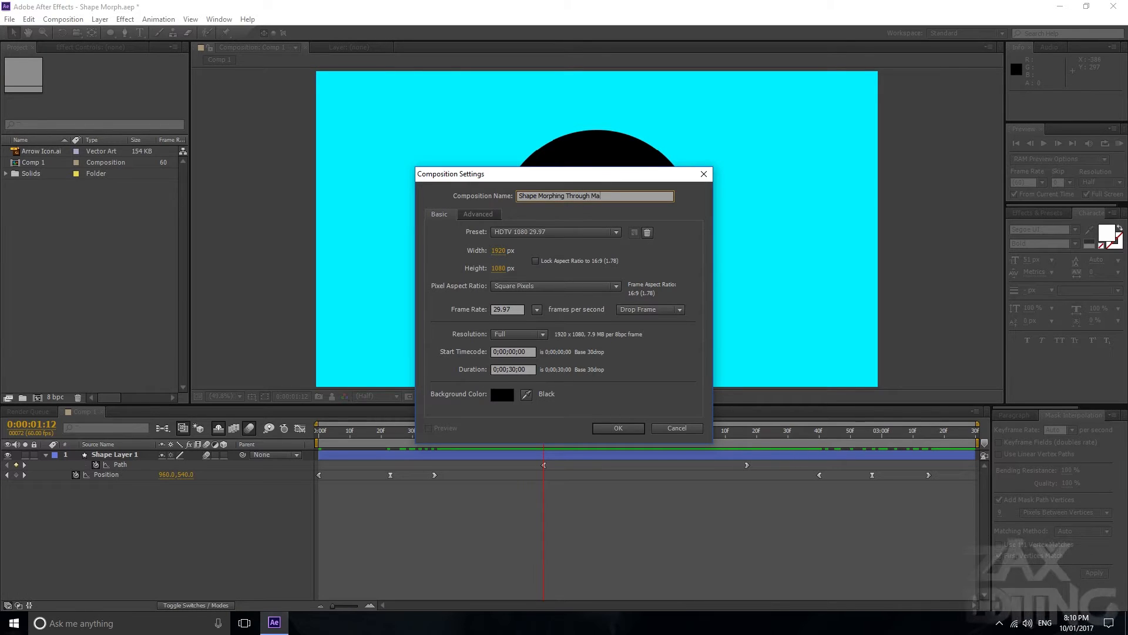
click(618, 428)
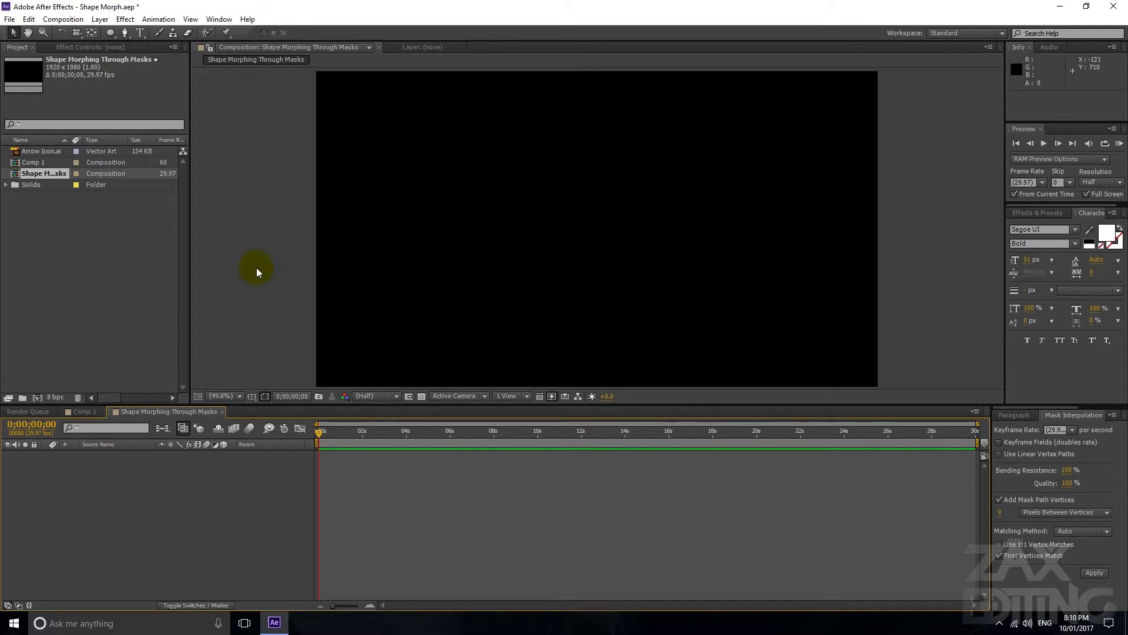
click(7, 184)
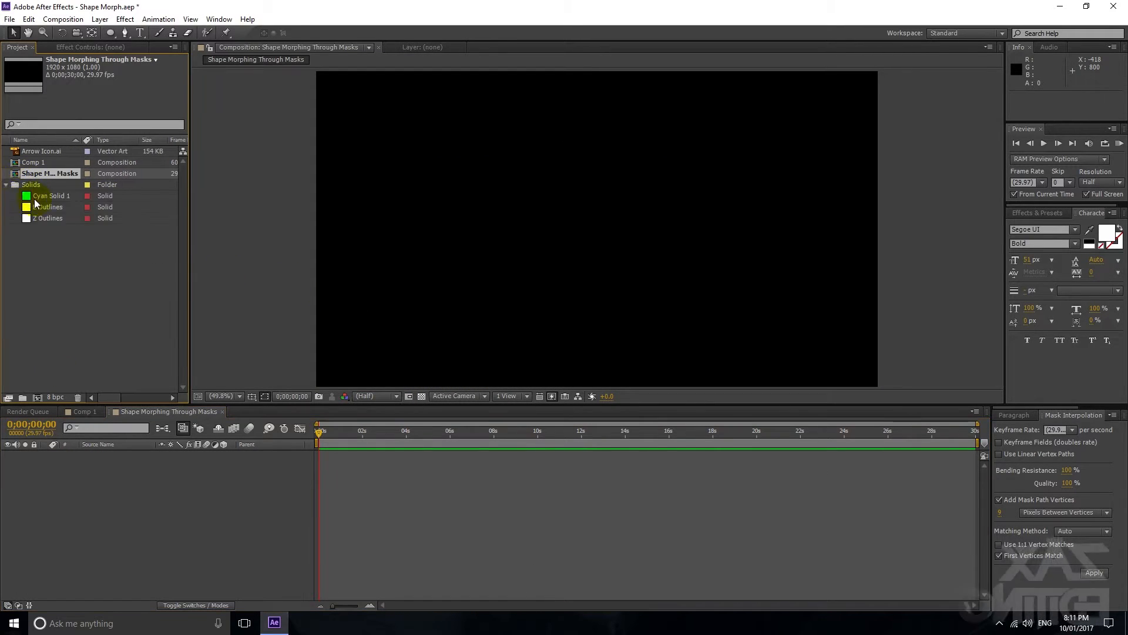
Add Cyan Solid 1 as background, enlarge the Z and centre it and its anchor point
click(52, 195)
text(Z)
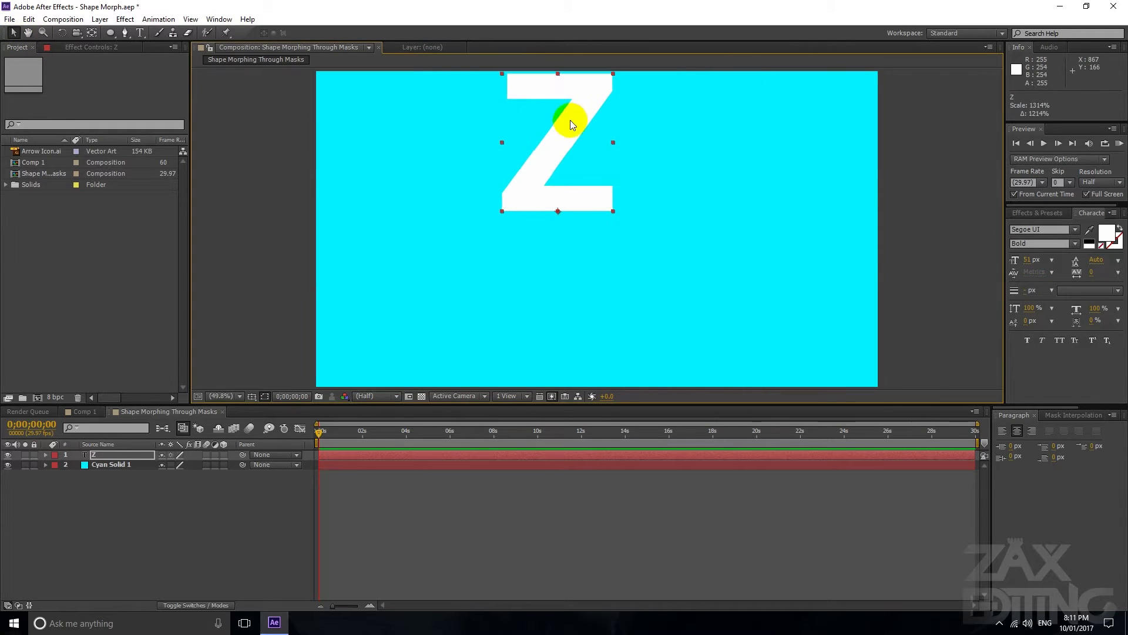
drag(572, 124, 594, 292)
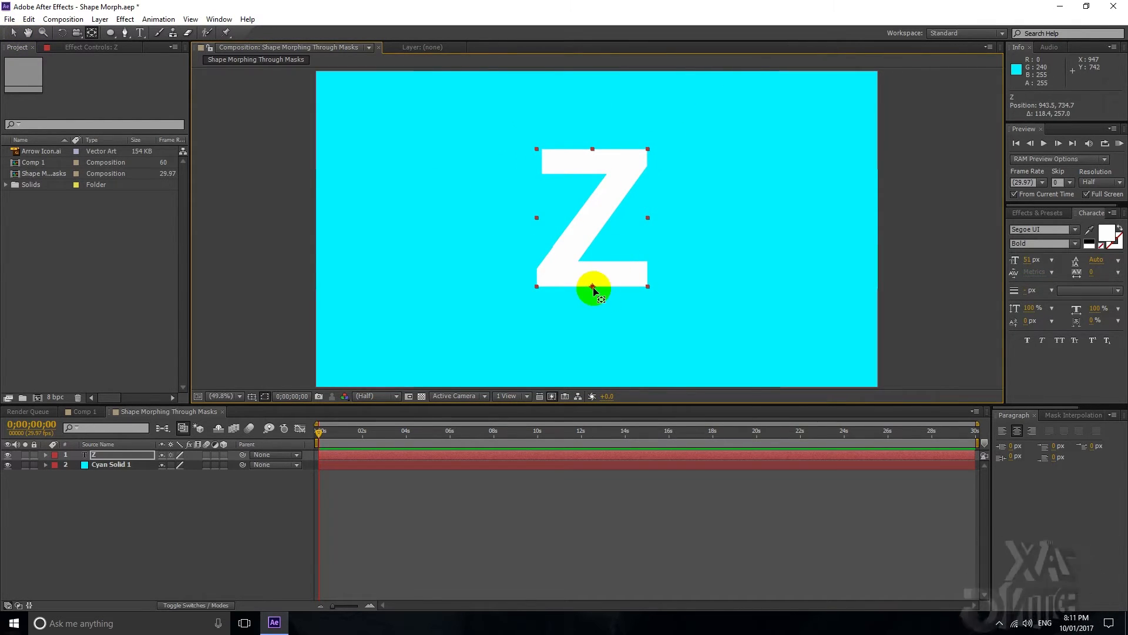
drag(593, 285, 582, 172)
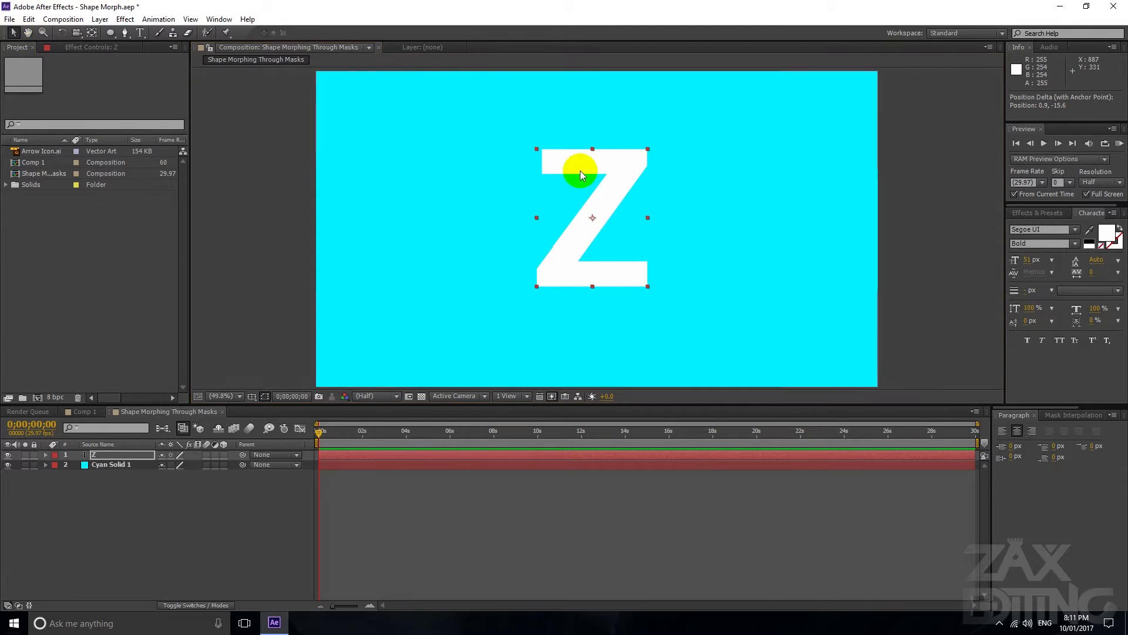
drag(581, 175, 617, 184)
text(E)
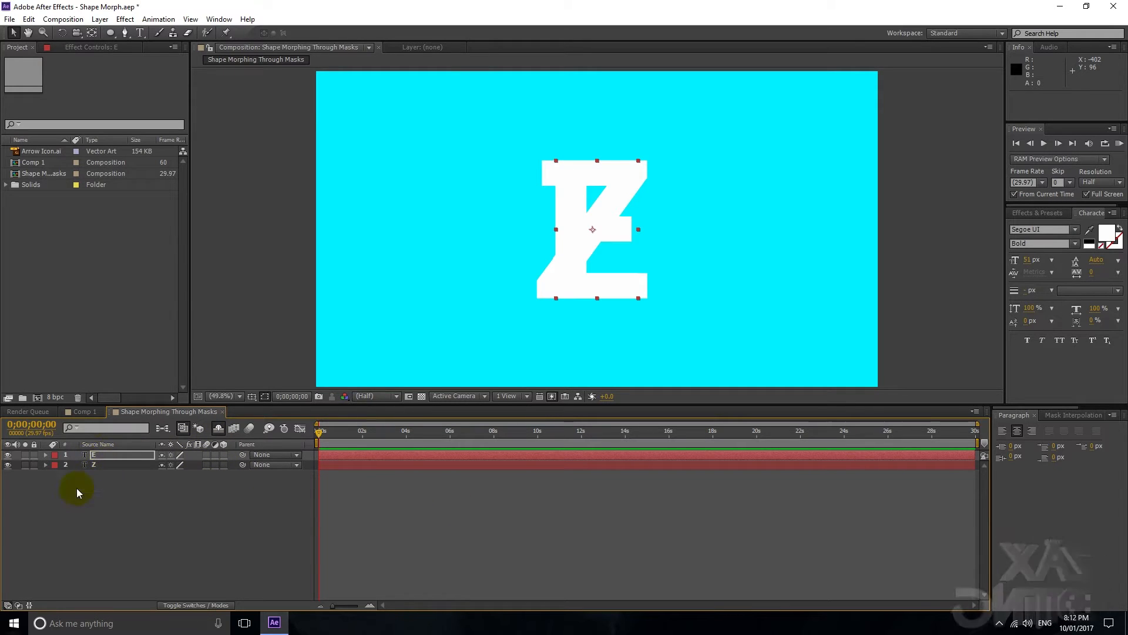
mouse_move(629, 329)
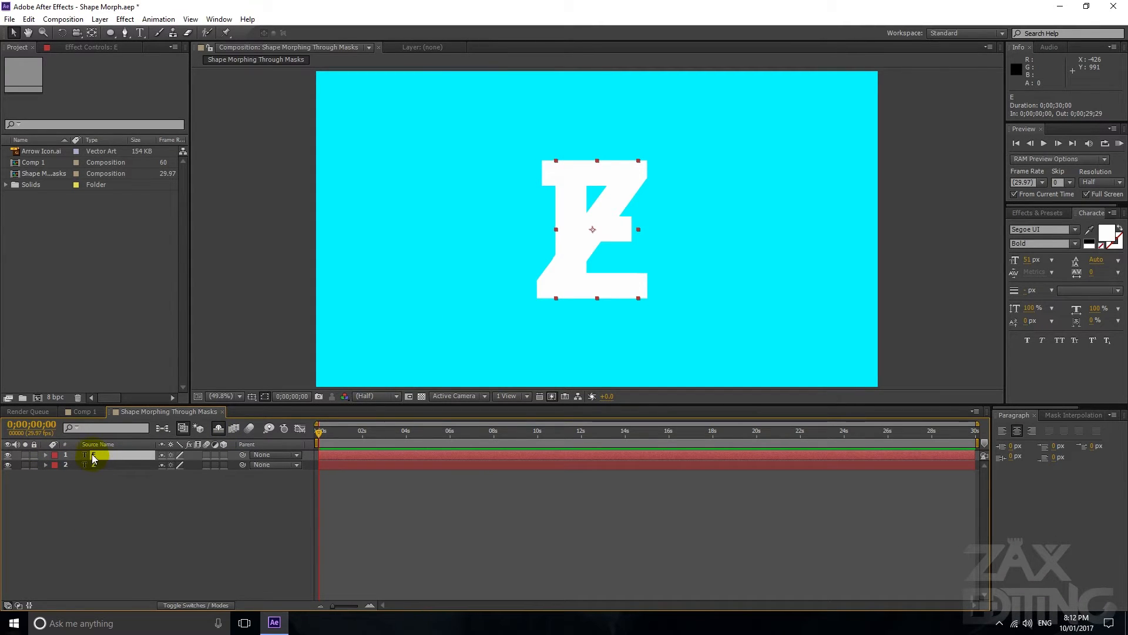
Use Create Masks from Text to turn the letters into Z Outlines and E Outlines layers
right_click(94, 454)
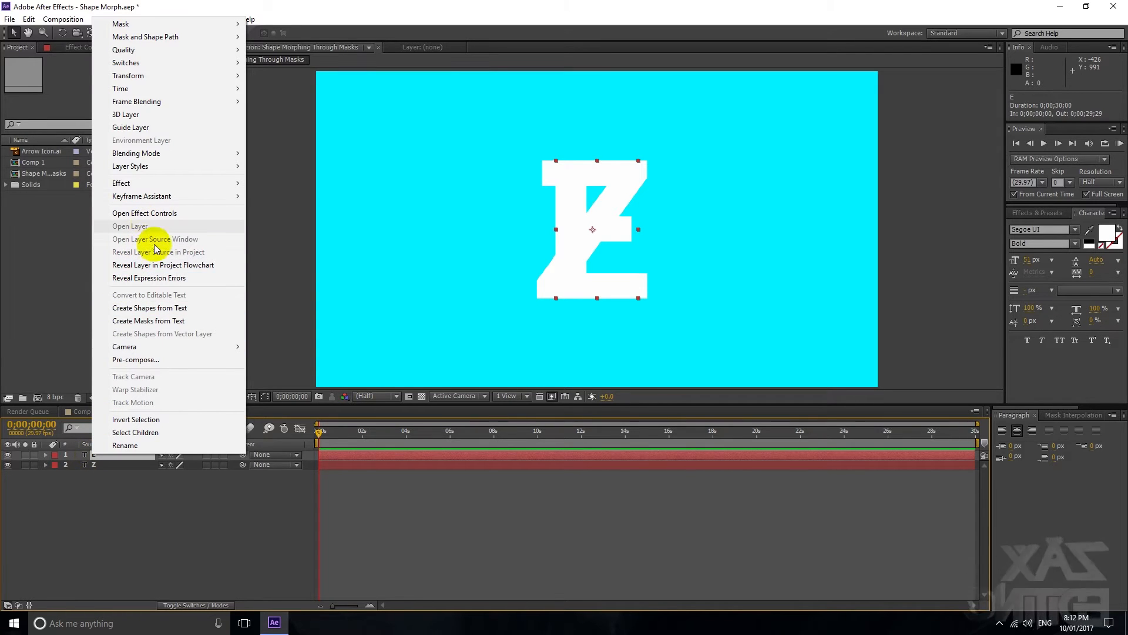
mouse_move(173, 321)
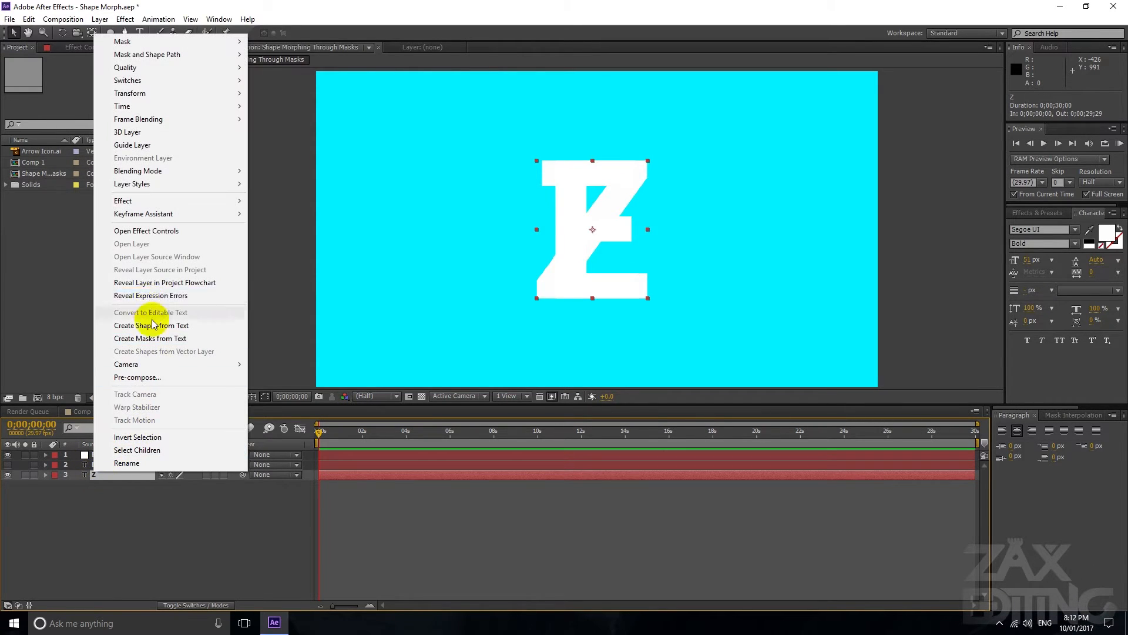
click(151, 326)
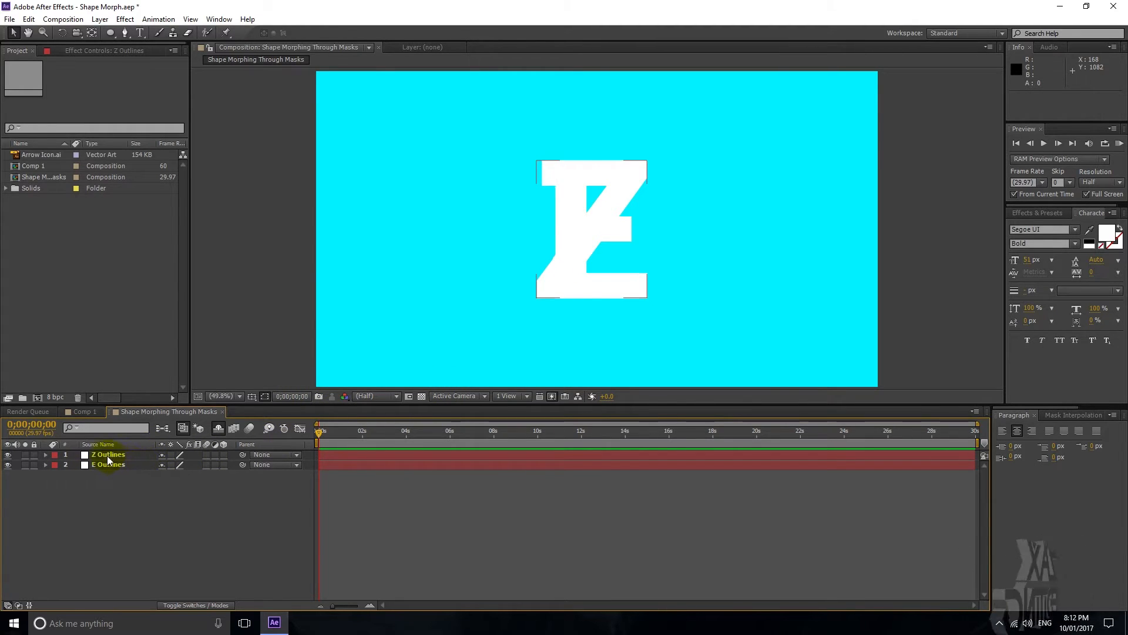
Reveal the mask paths of the Z Outlines and E Outlines layers
click(106, 454)
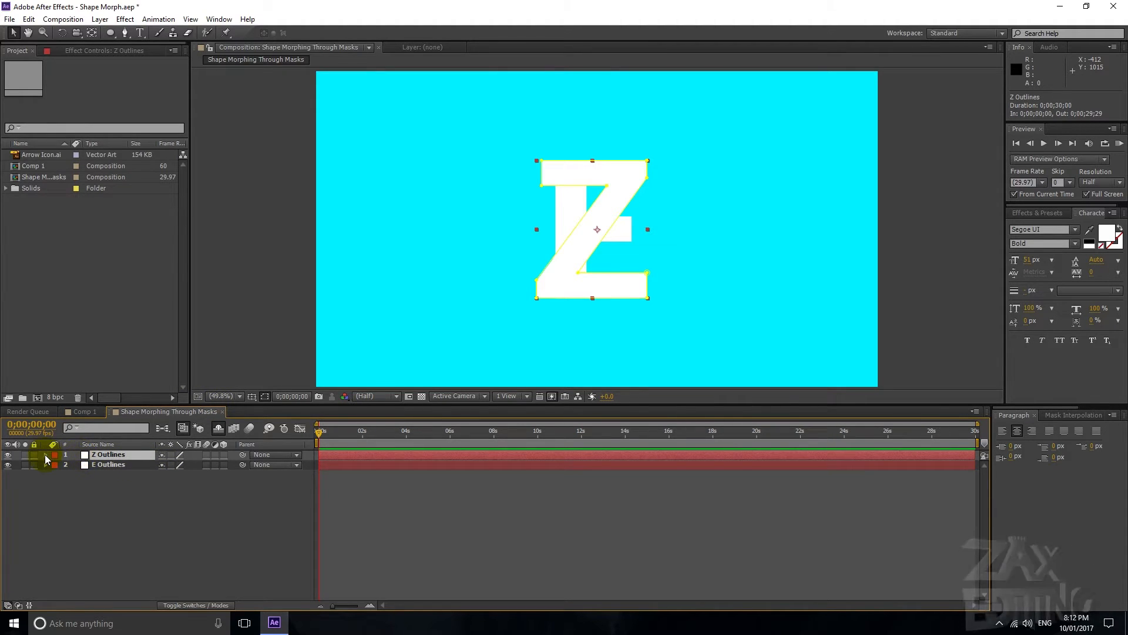
click(45, 453)
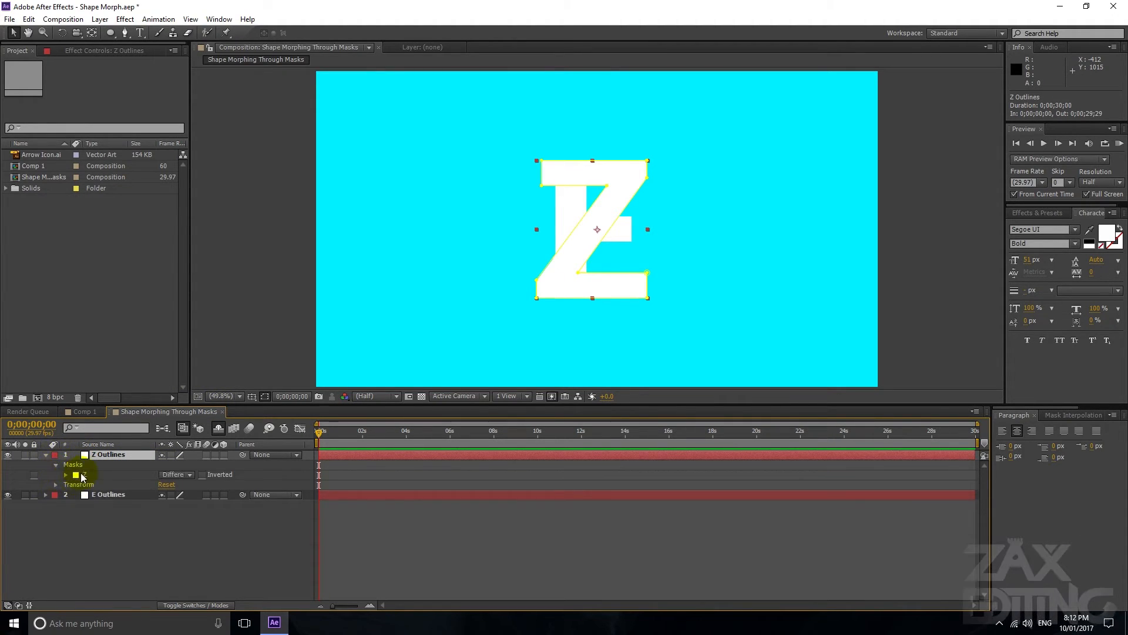
click(66, 474)
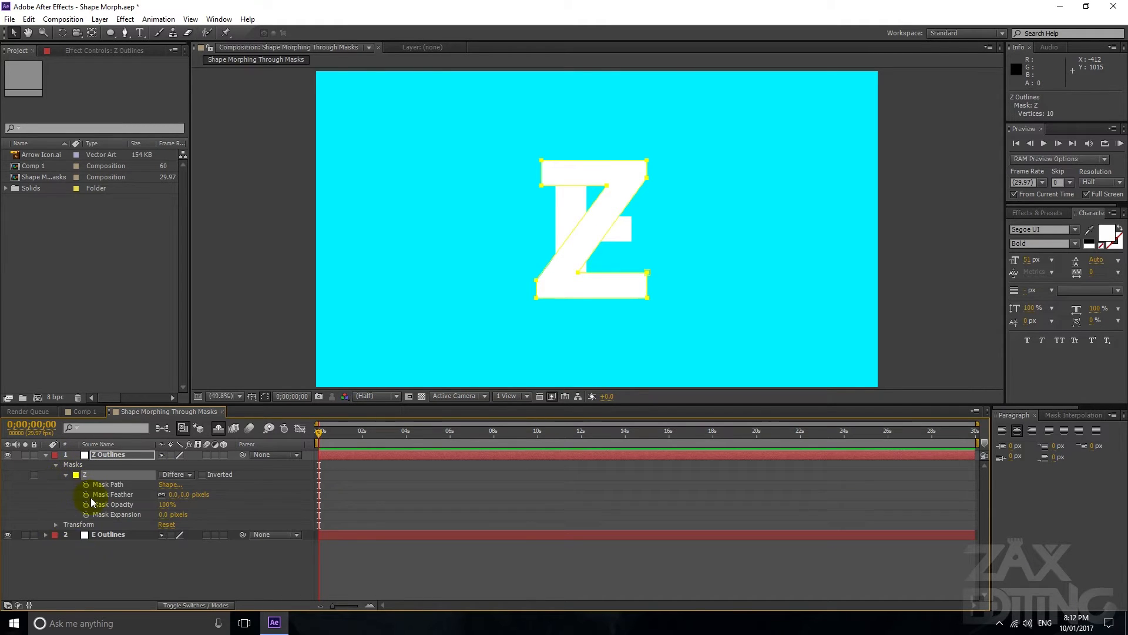
click(106, 533)
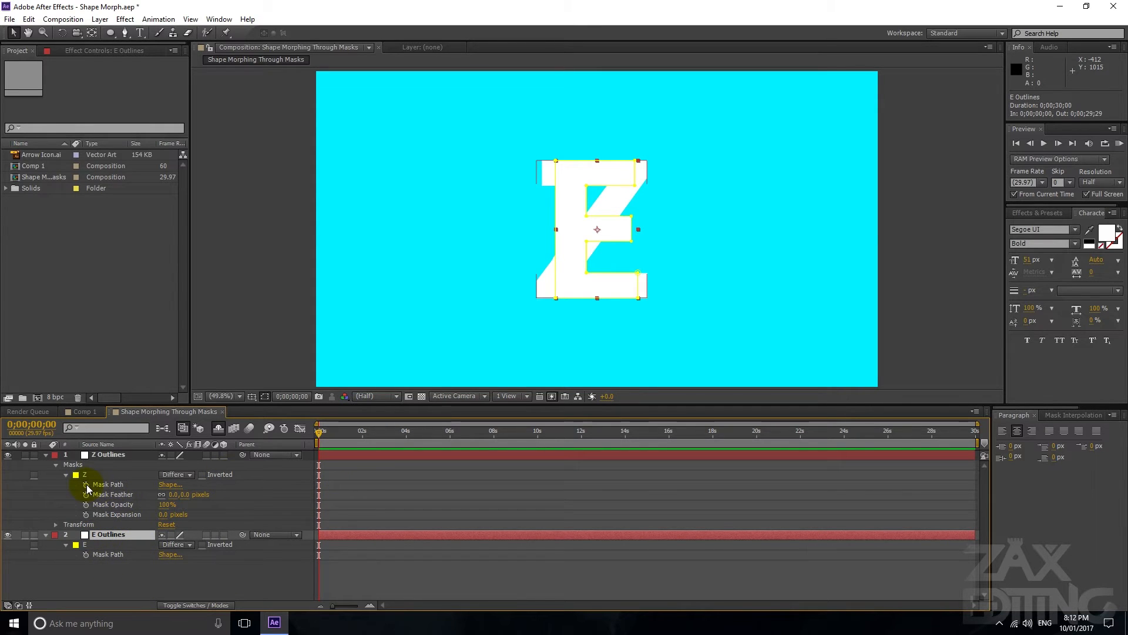
Keyframe the Z mask path at the start and set the E mask path as its second keyframe
click(108, 484)
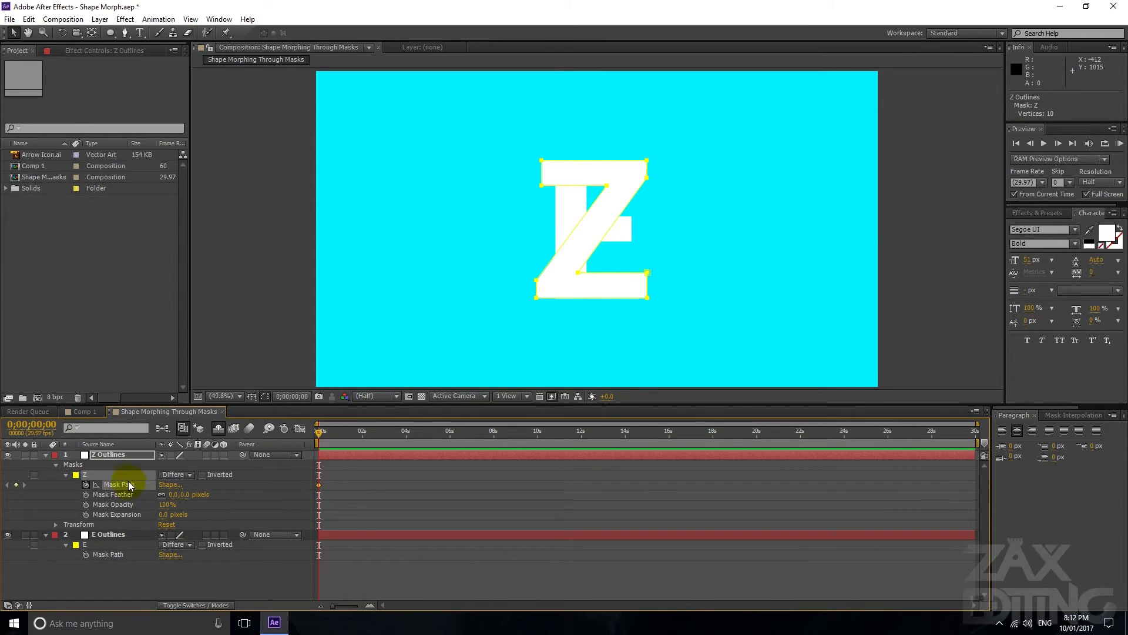
click(108, 534)
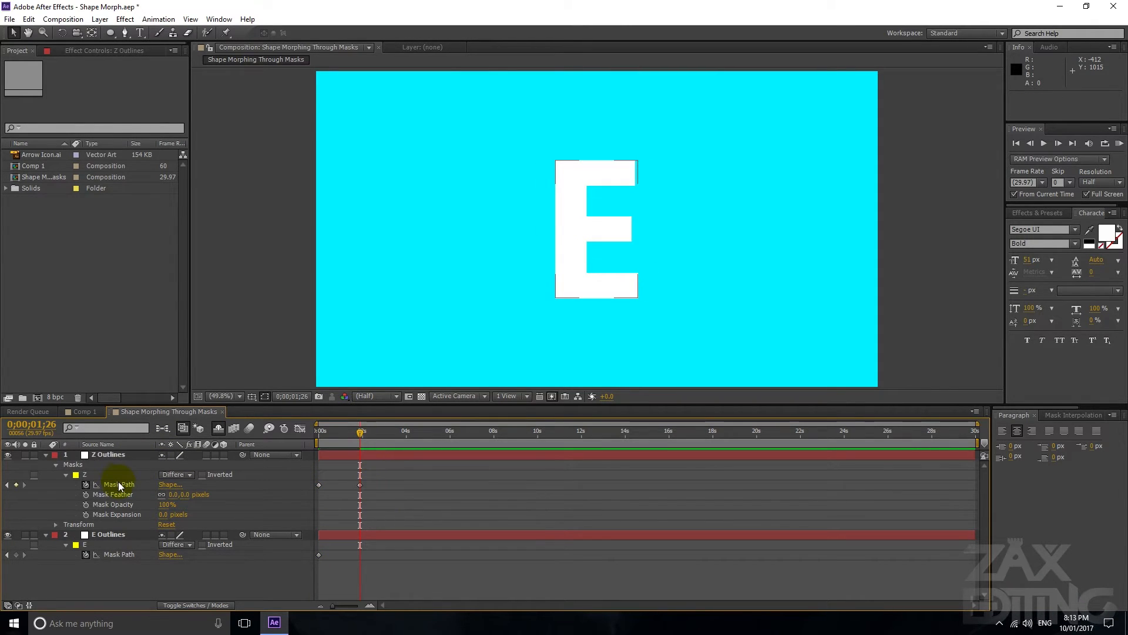
click(119, 484)
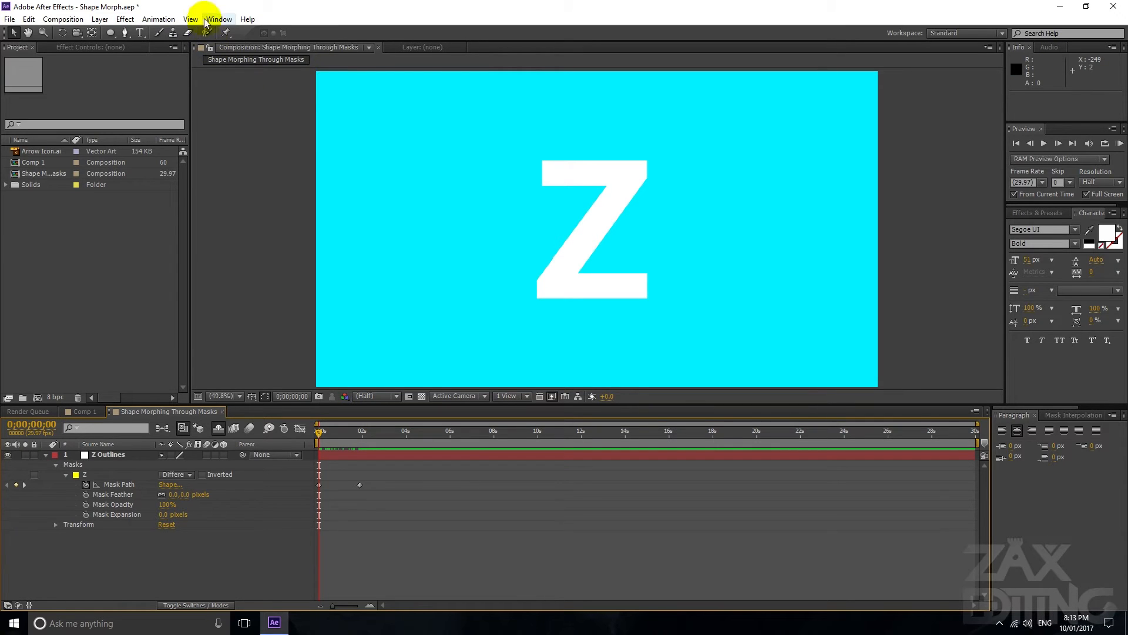
Open the Mask Interpolation panel from the Window menu and select the Z Outlines layer
click(221, 19)
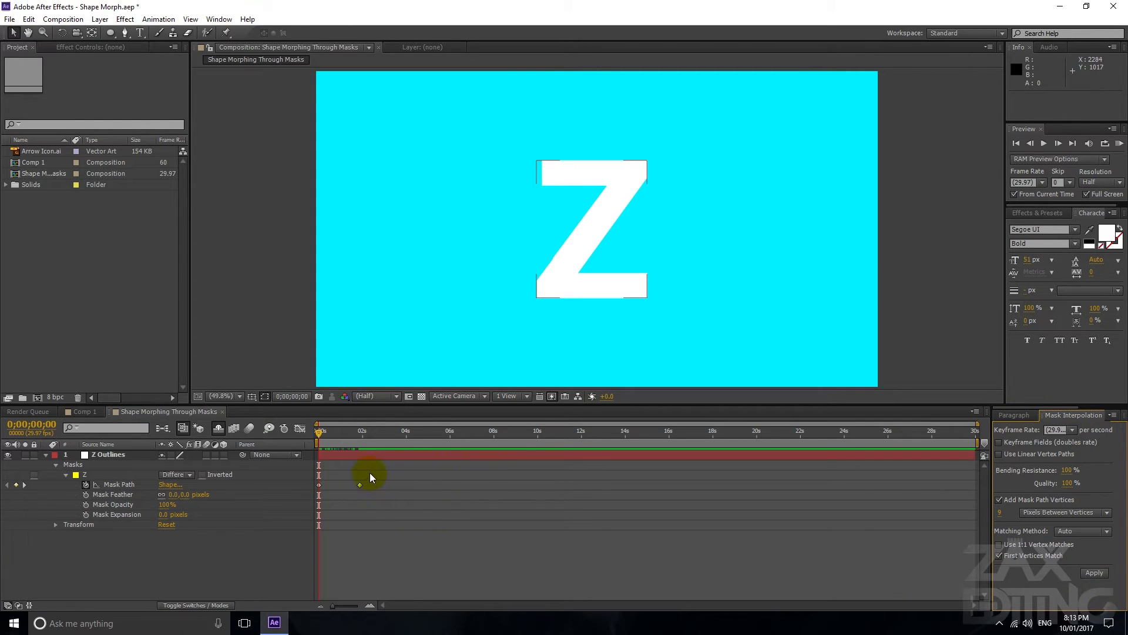
click(108, 454)
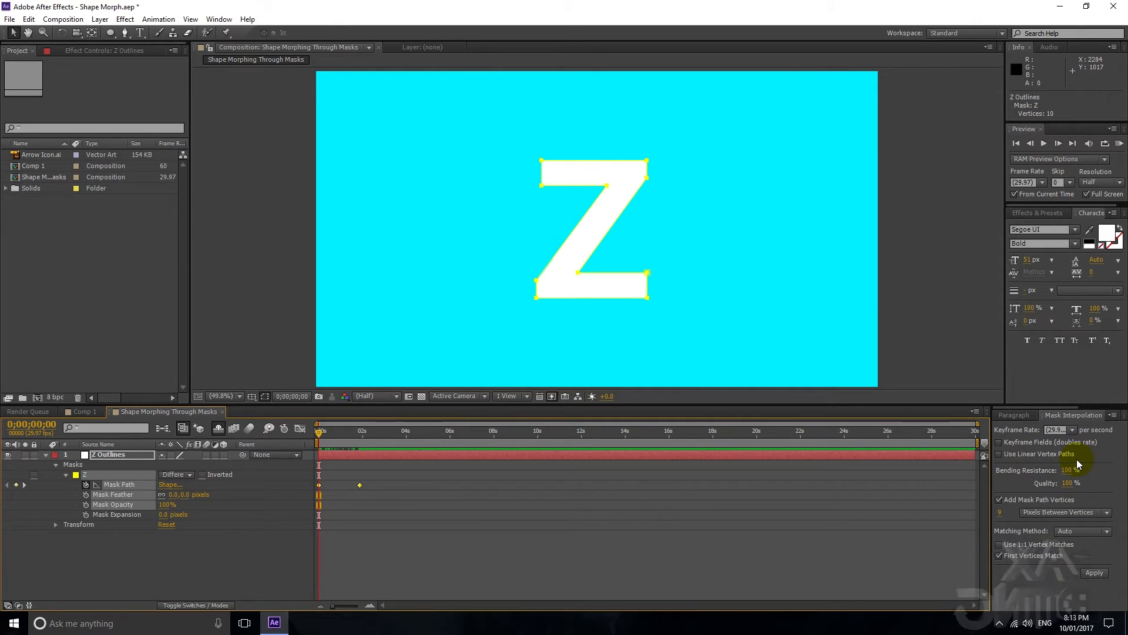
mouse_move(1039, 432)
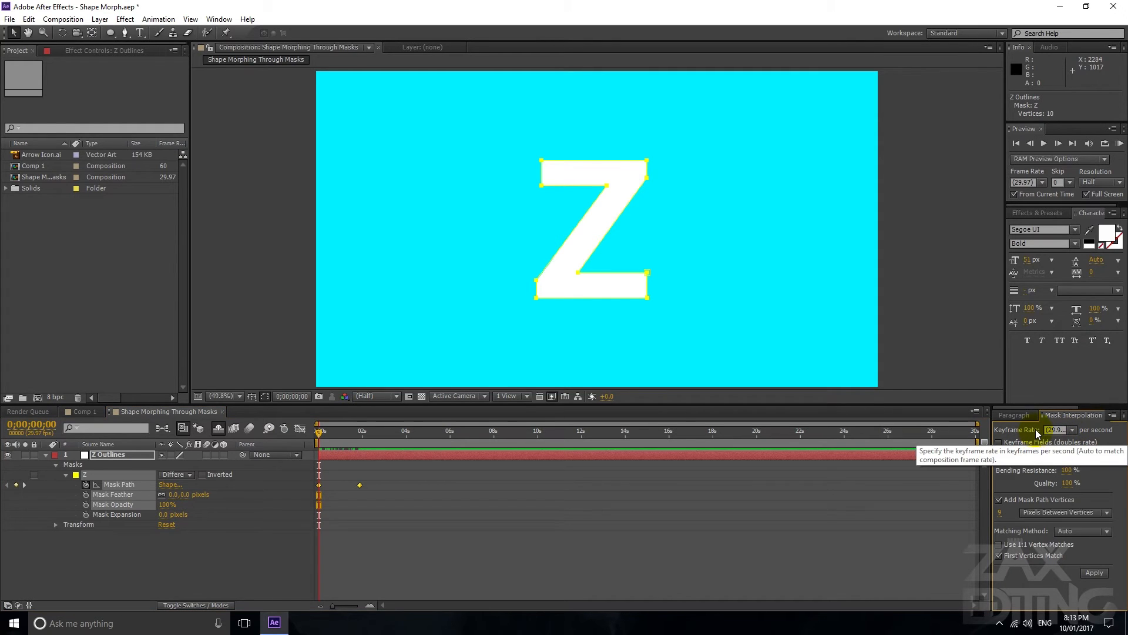
click(1072, 430)
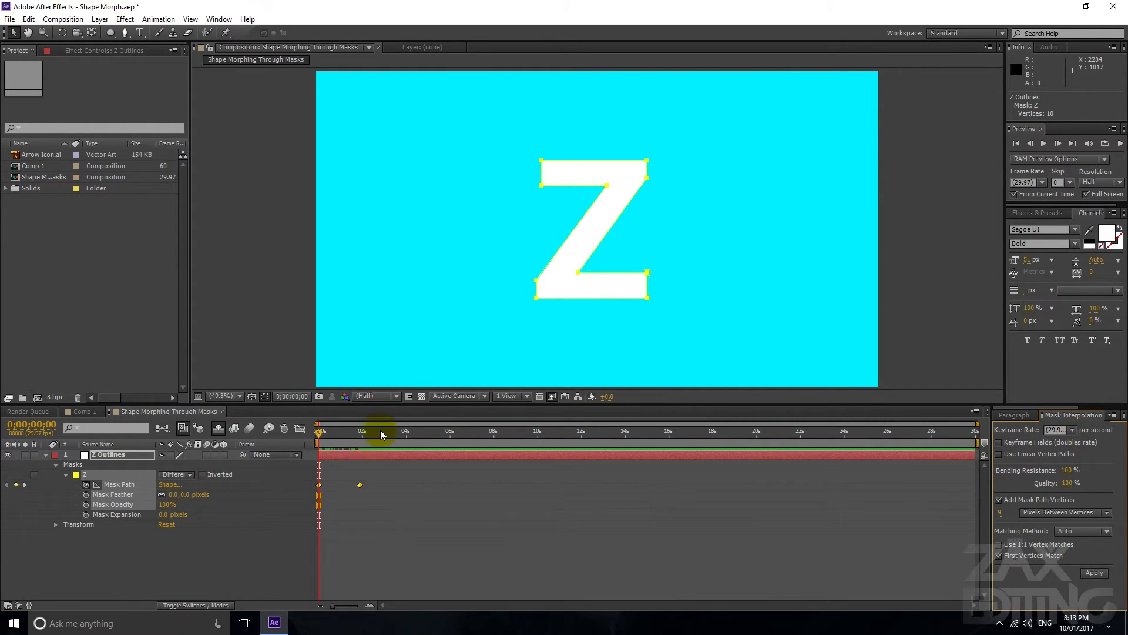
click(1075, 430)
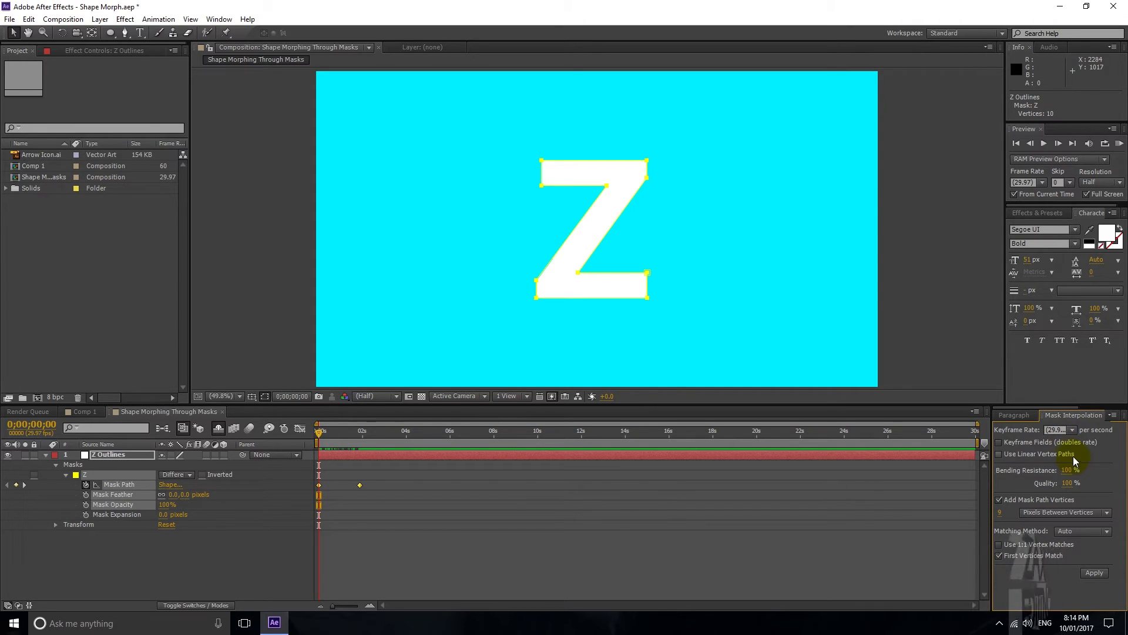
mouse_move(1068, 460)
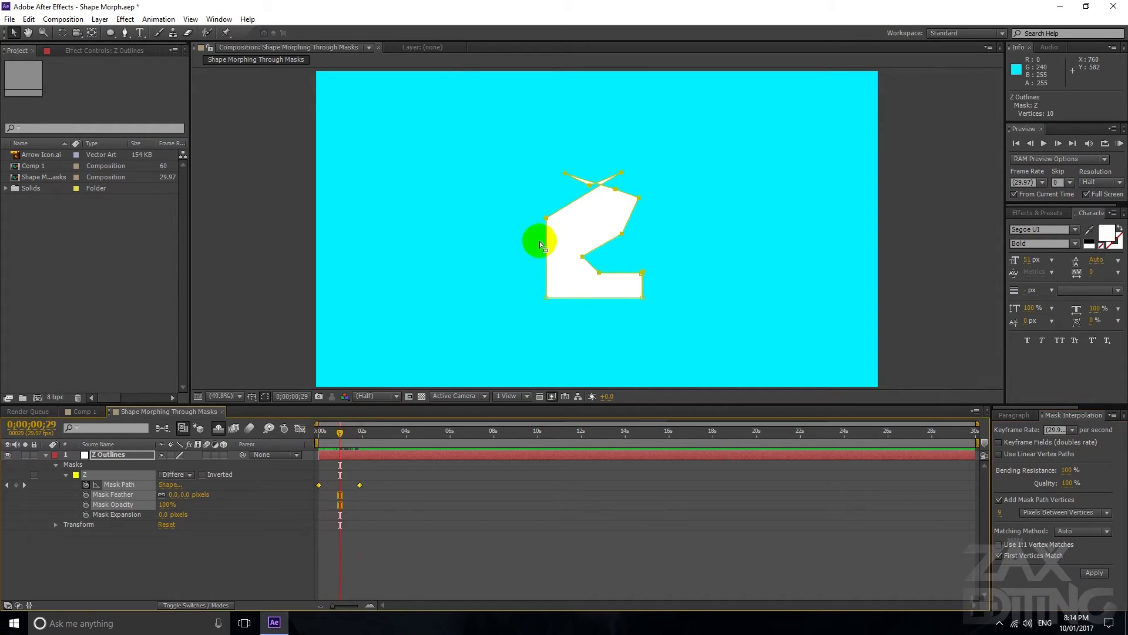
Scrub between the keyframes to preview the rough, jumbled Z-to-E morph
click(359, 432)
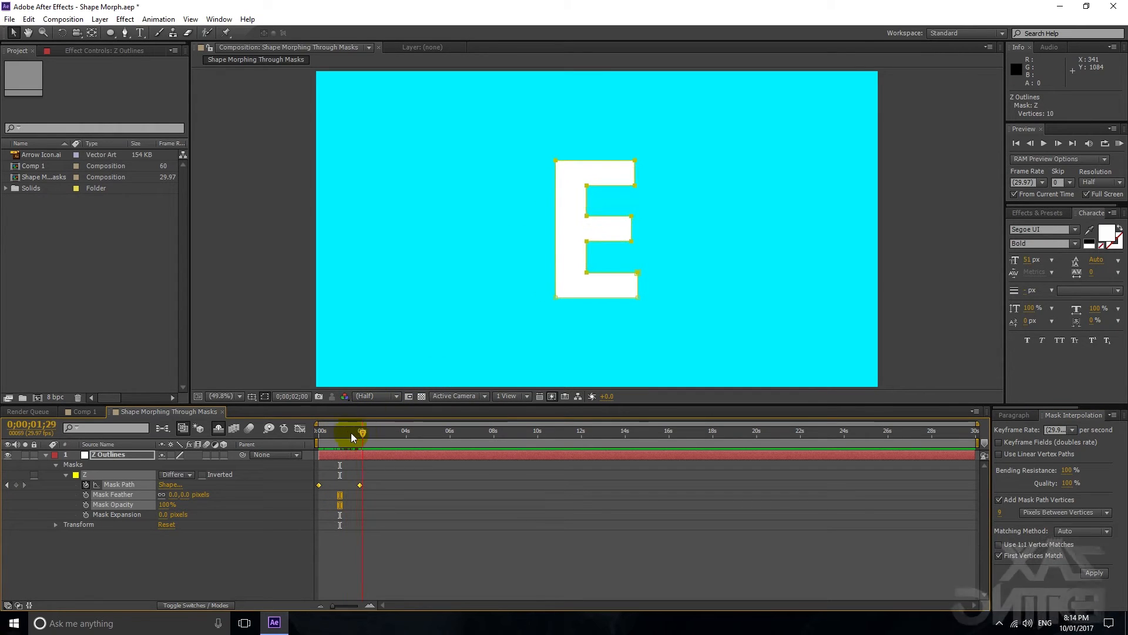
drag(353, 430, 345, 430)
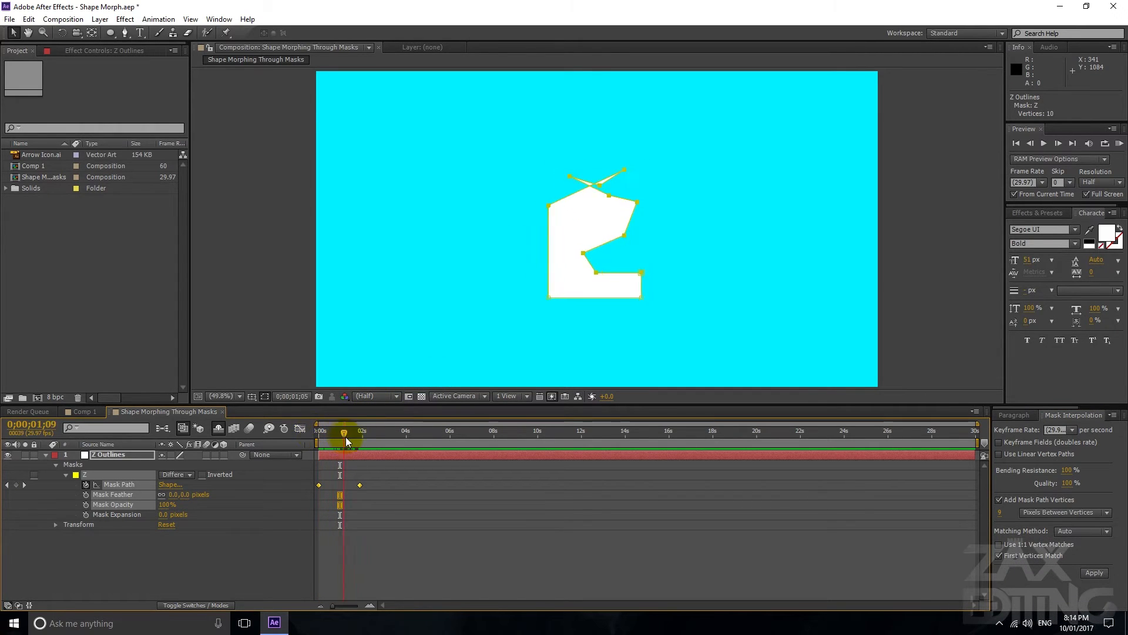
click(317, 430)
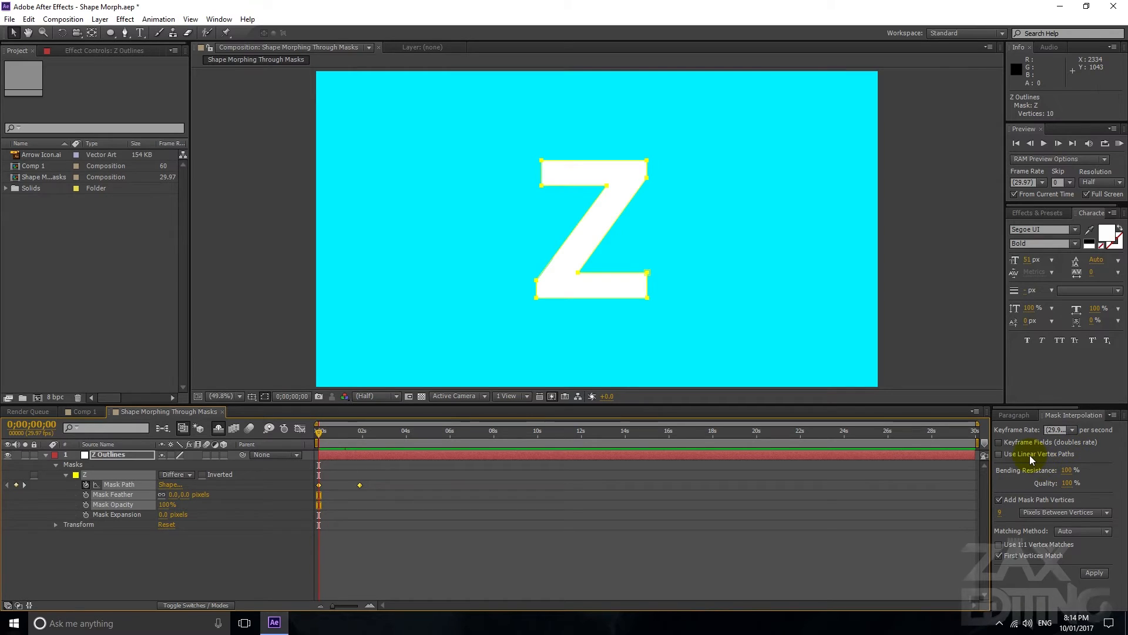
mouse_move(1031, 460)
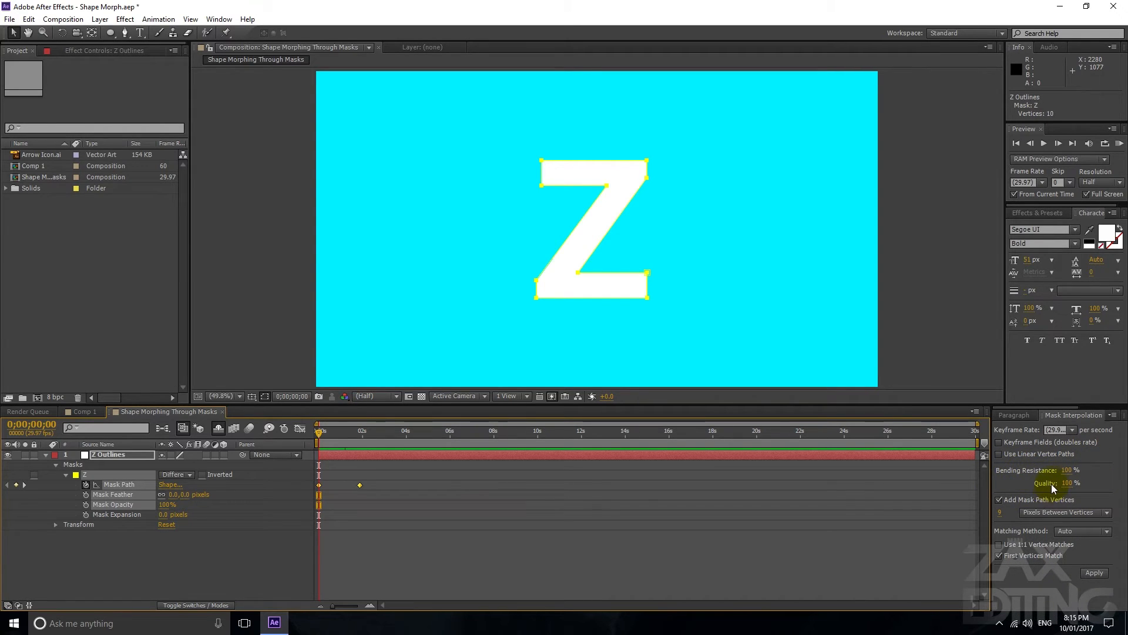
mouse_move(1114, 472)
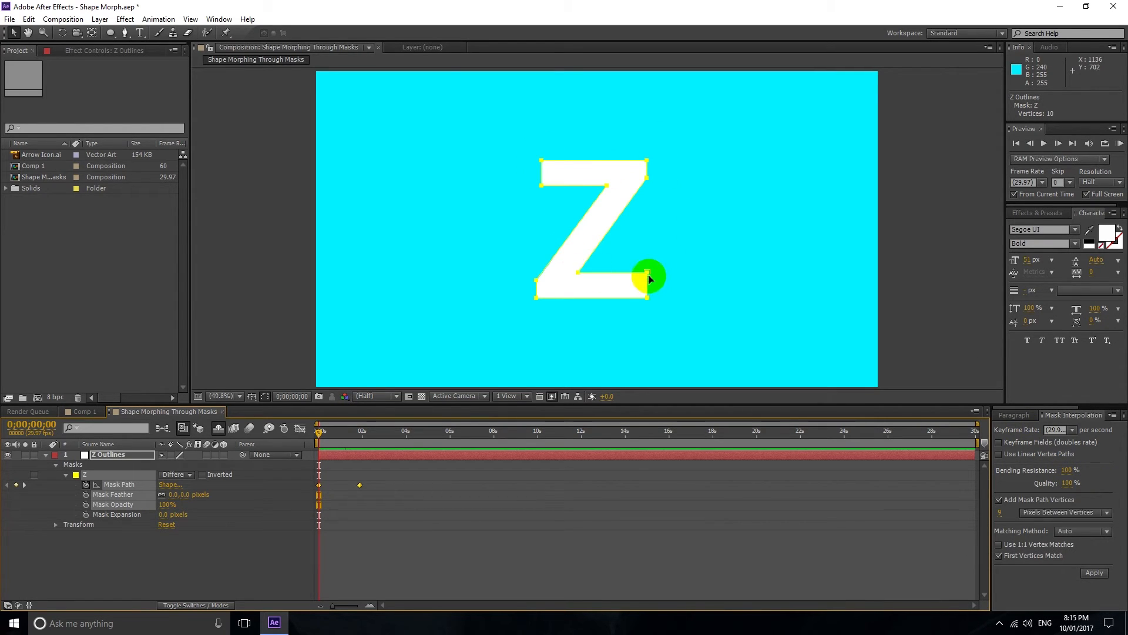
drag(646, 279, 623, 157)
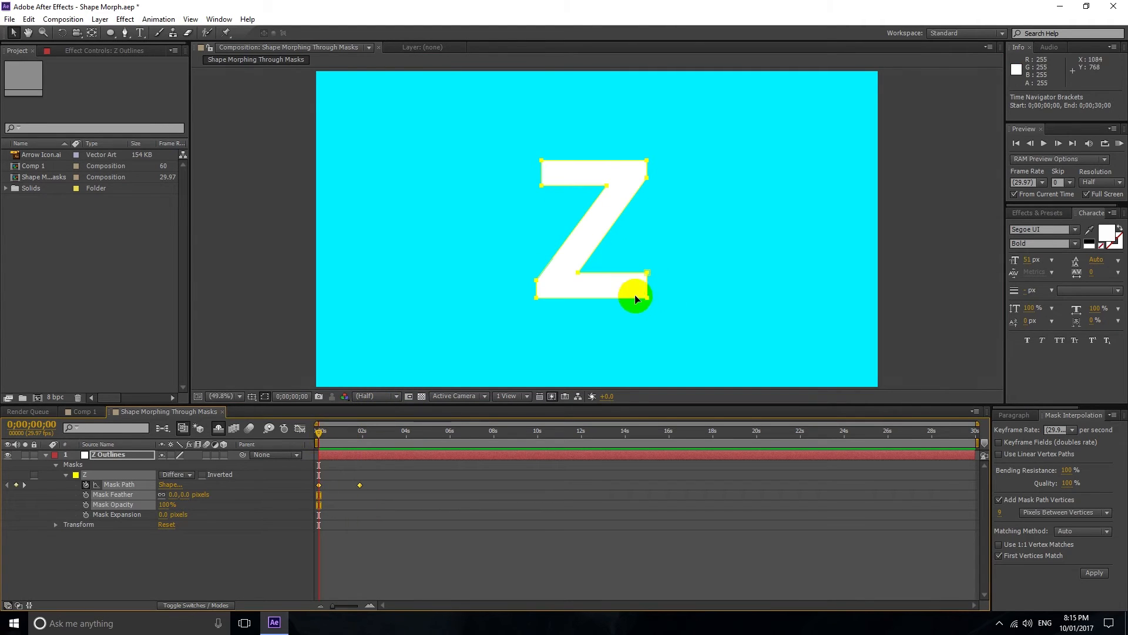
drag(635, 300, 537, 302)
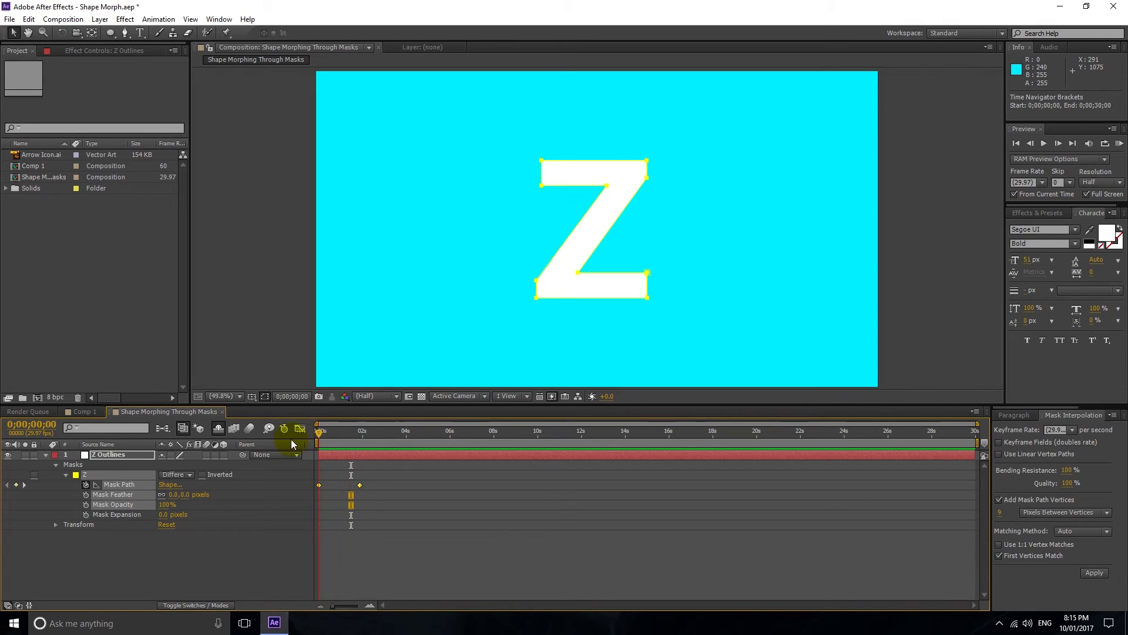
mouse_move(1067, 483)
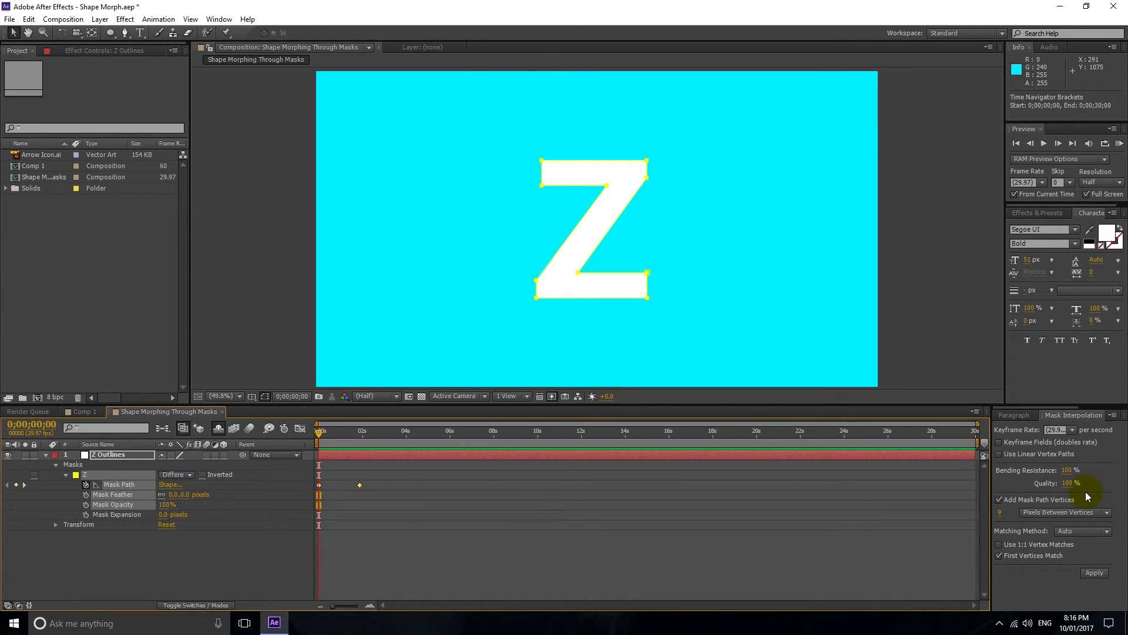
mouse_move(1067, 505)
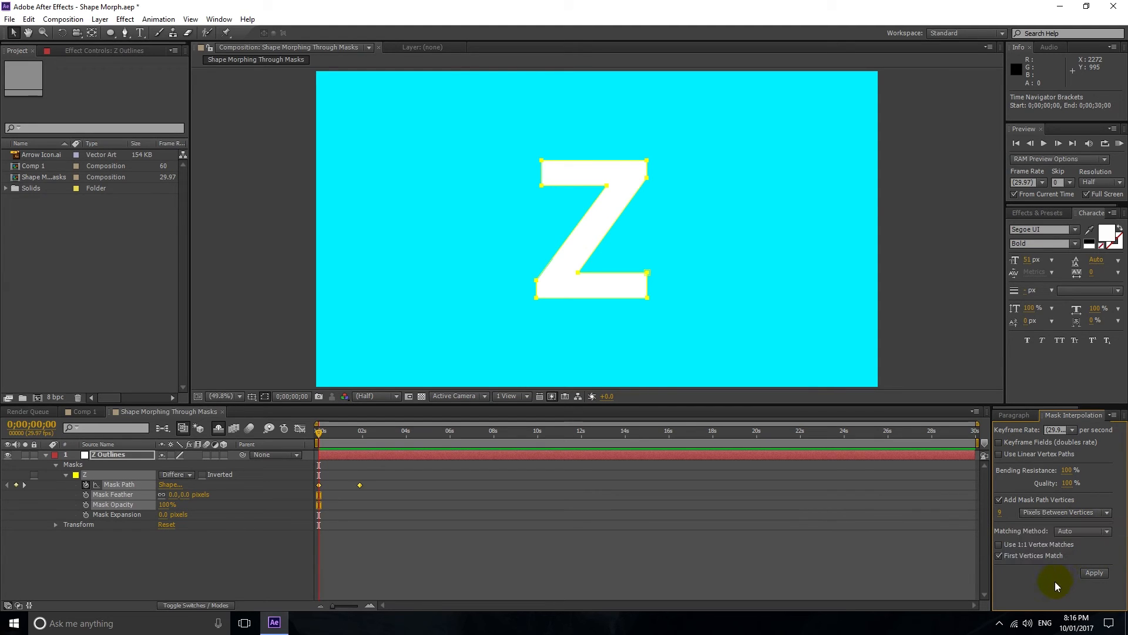
Set Matching Method to Auto with 100% bending resistance and quality, and preview the morph
click(1082, 531)
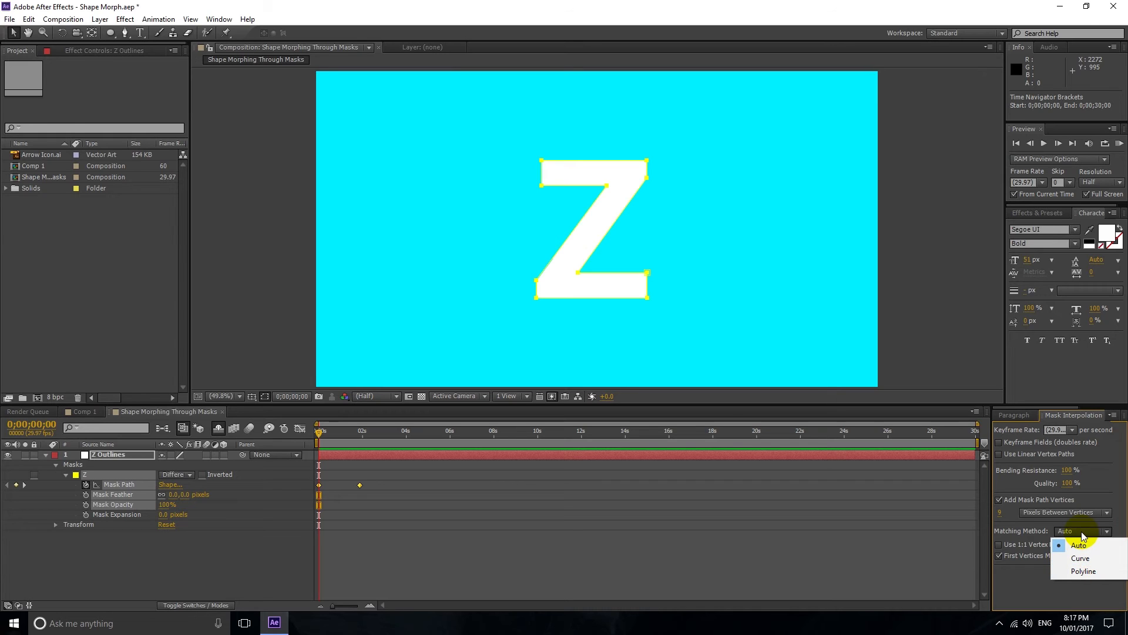
click(1079, 545)
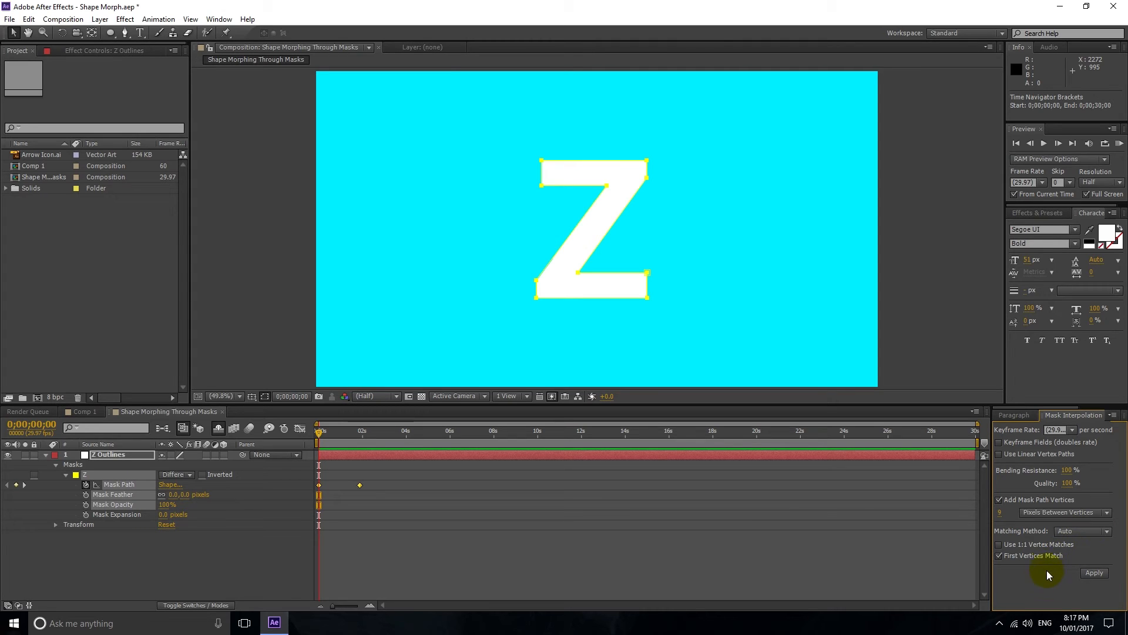
mouse_move(1046, 557)
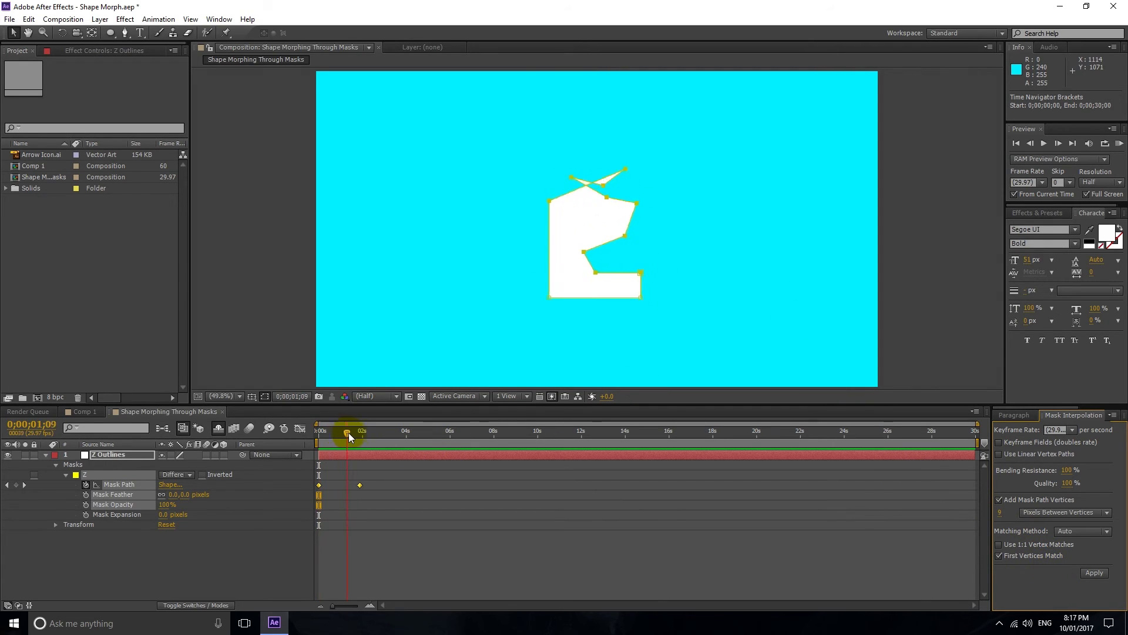
drag(349, 431, 337, 431)
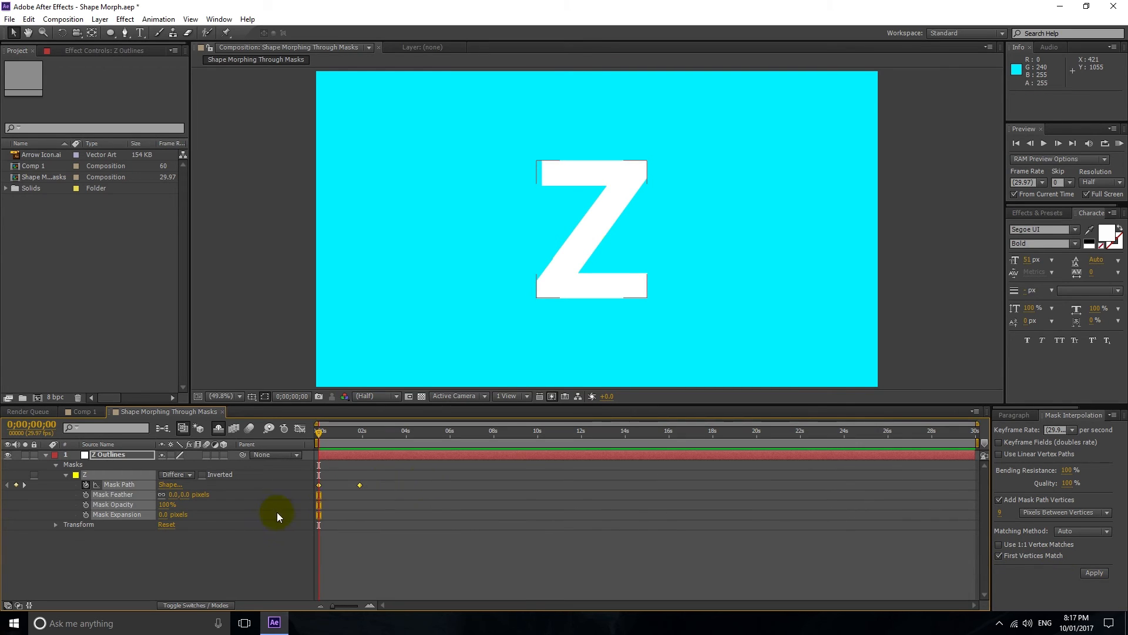
Select both Mask Path keyframes and Apply Mask Interpolation to generate in-between keyframes
click(112, 484)
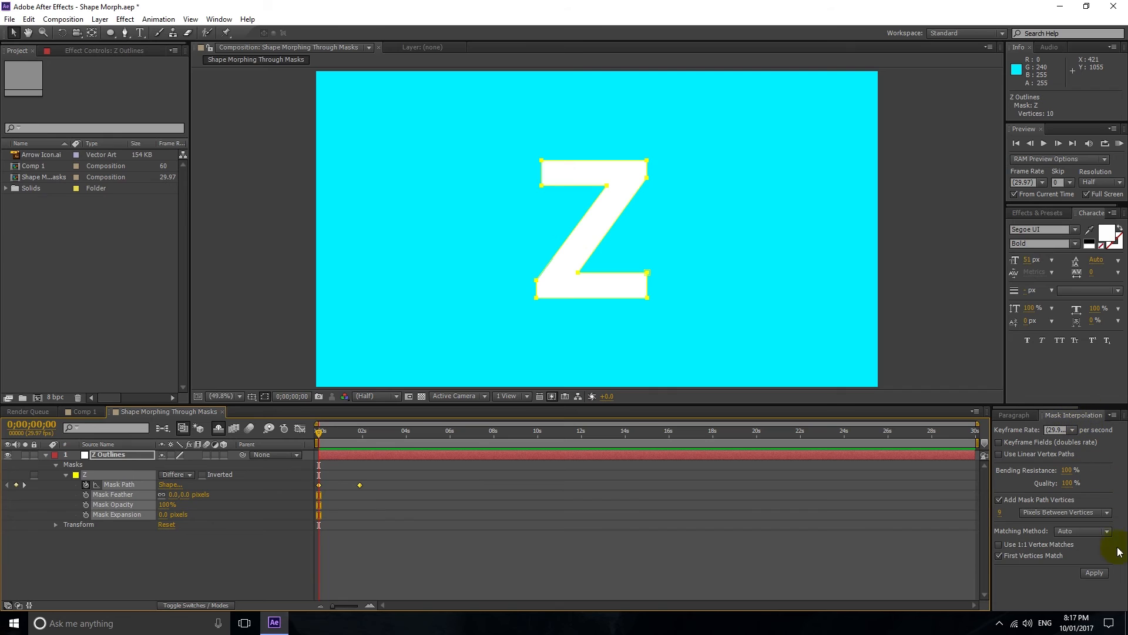
click(1094, 572)
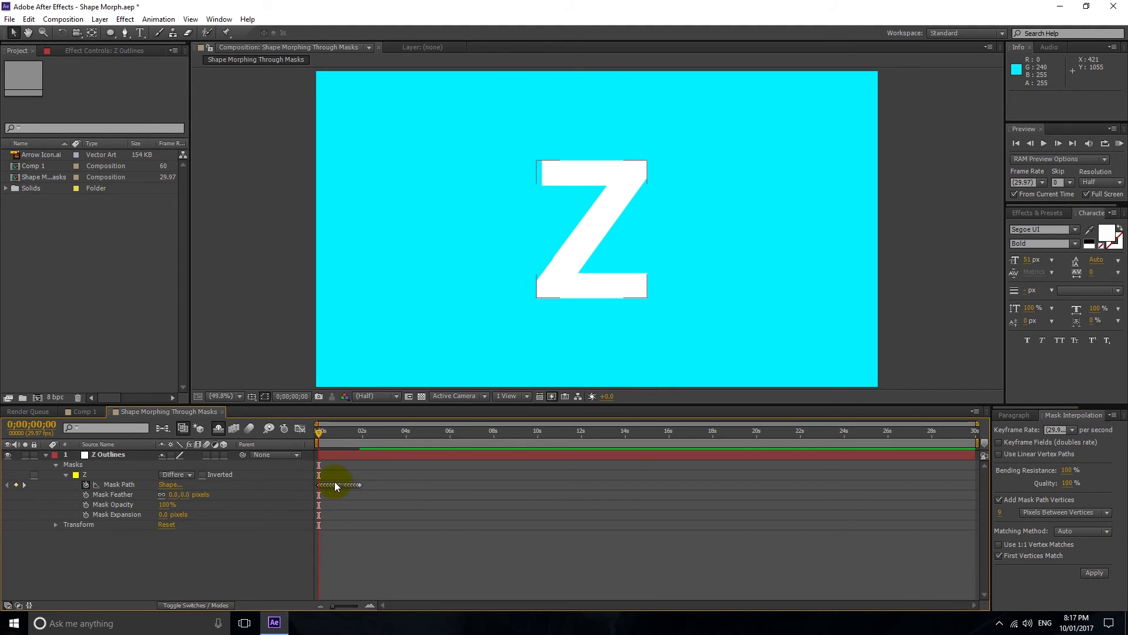
drag(320, 430, 328, 430)
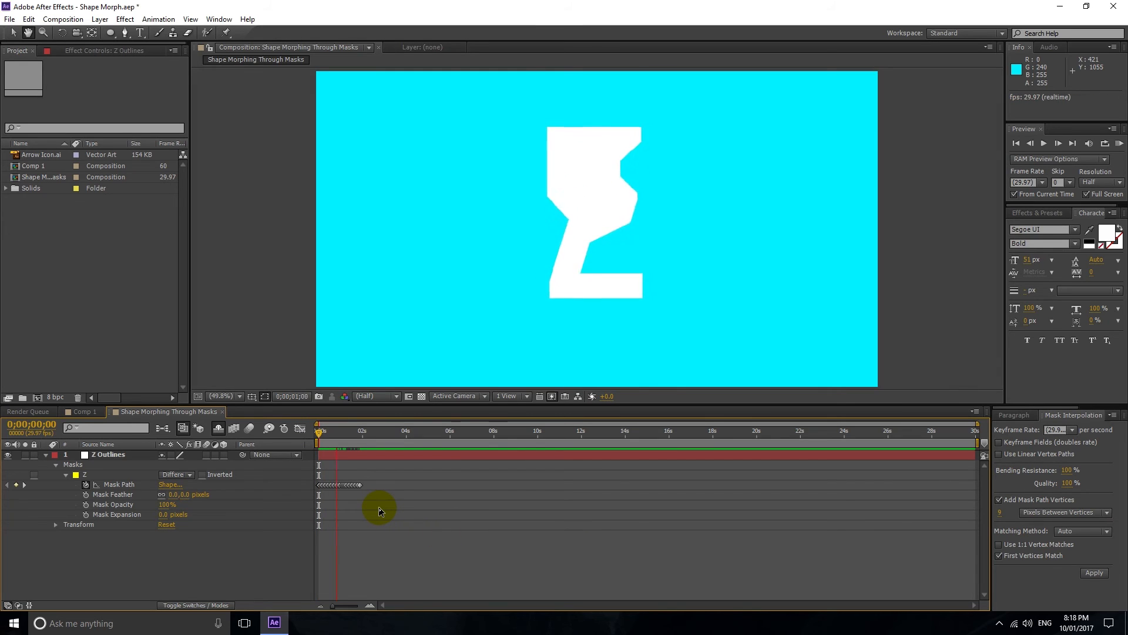
Deselect the generated keyframes and scrub to check the morph at several moments
click(300, 428)
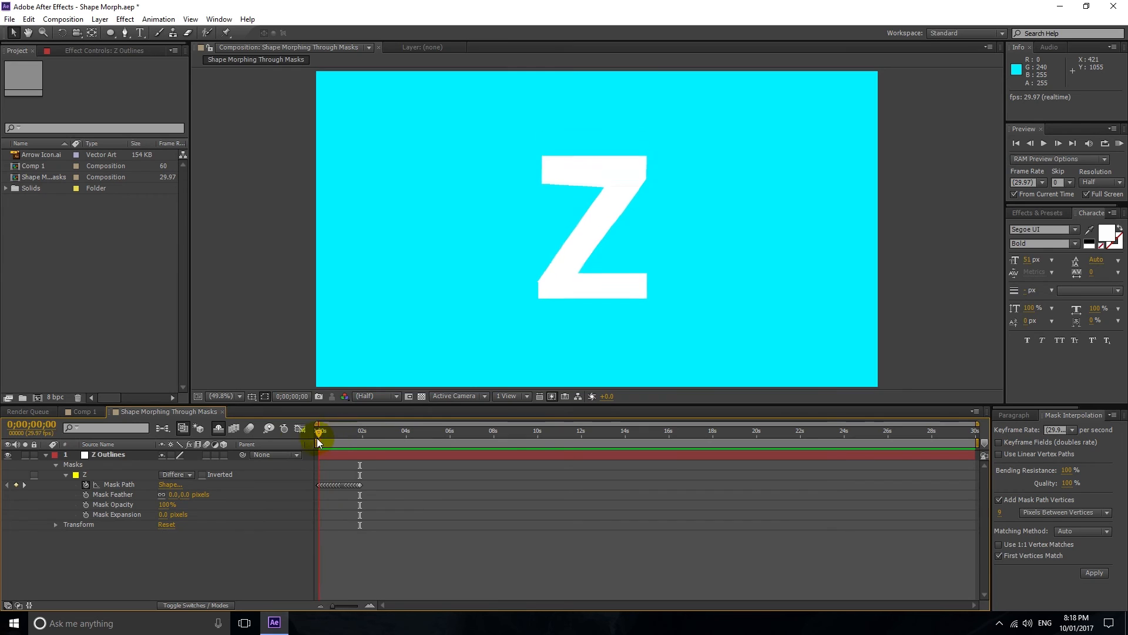
drag(318, 430, 332, 430)
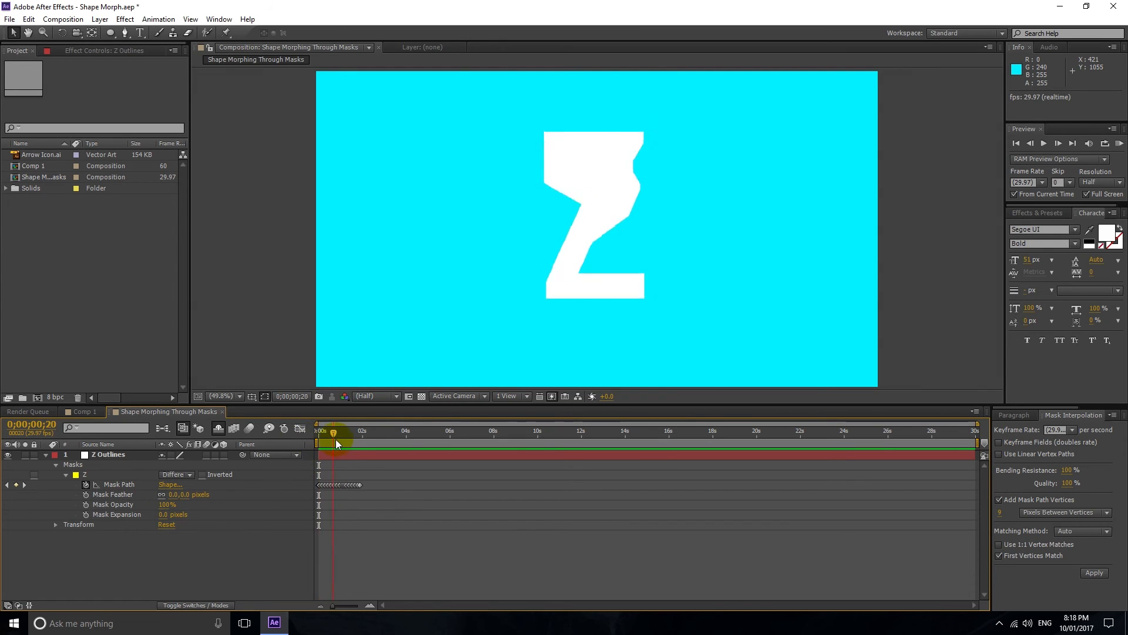
drag(335, 432, 325, 431)
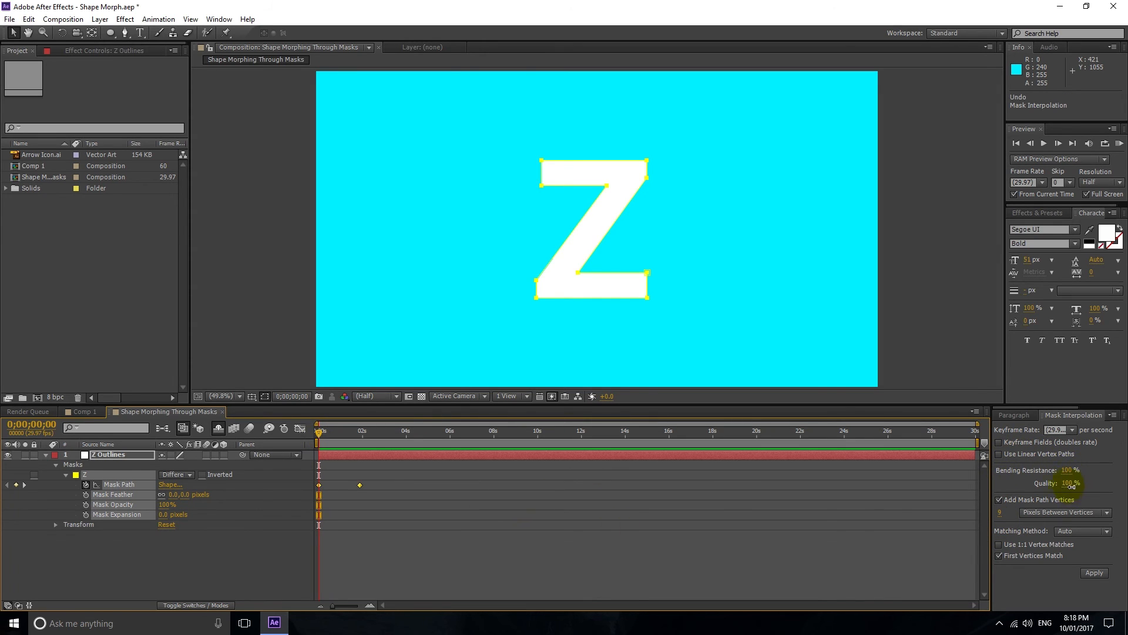
Reapply Mask Interpolation with 47% bending resistance and 63% quality and review the still-distorted morph
click(1096, 573)
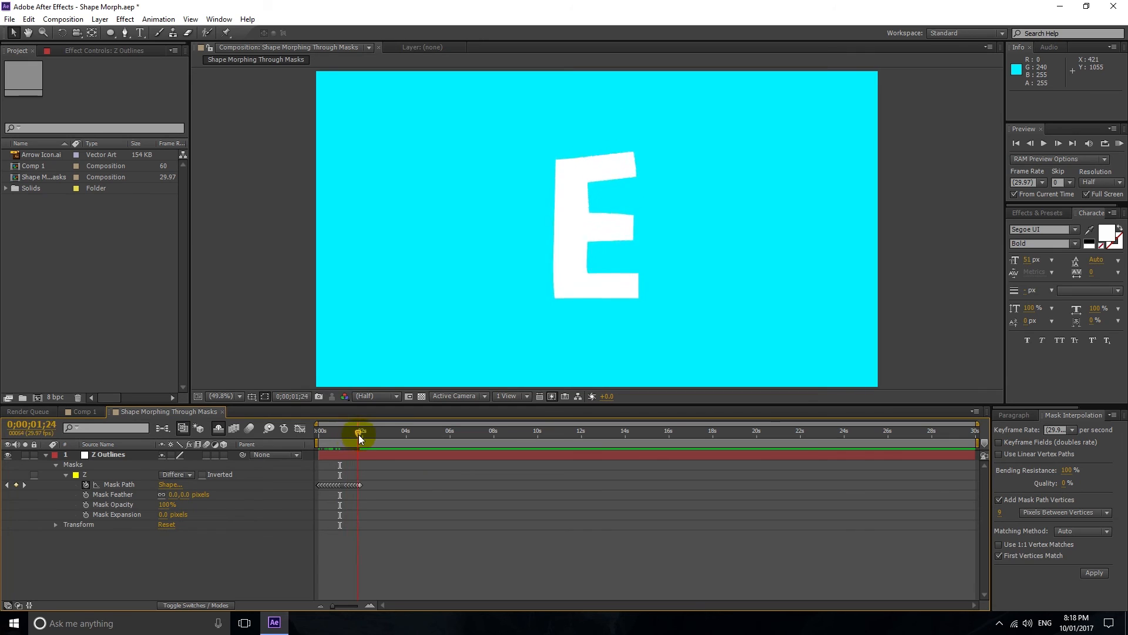
drag(358, 431, 342, 432)
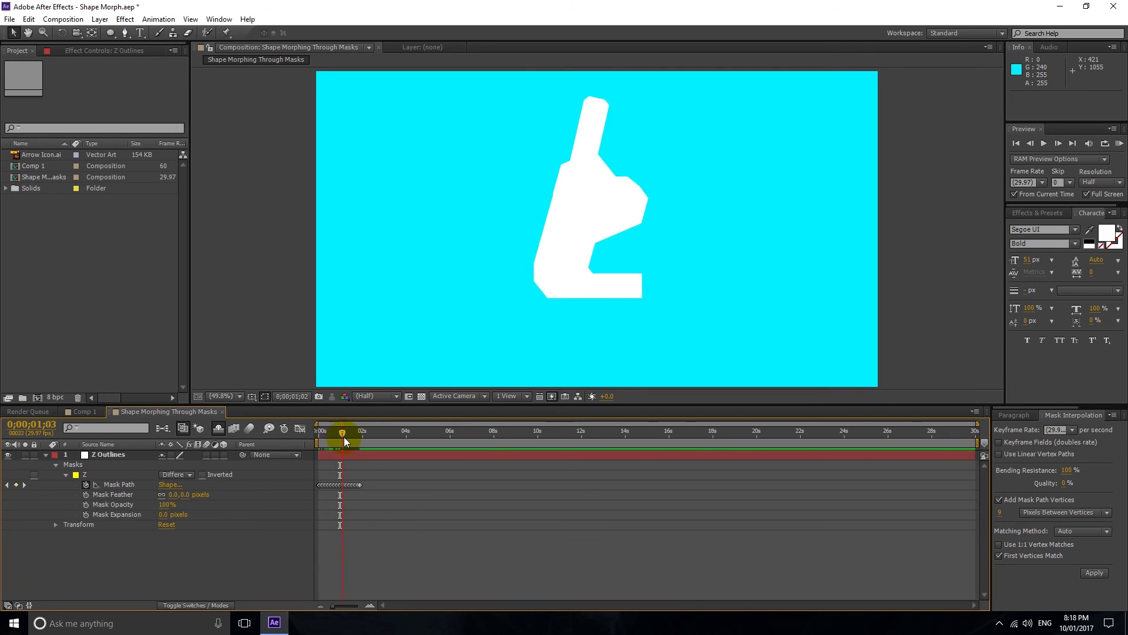
drag(344, 434, 339, 434)
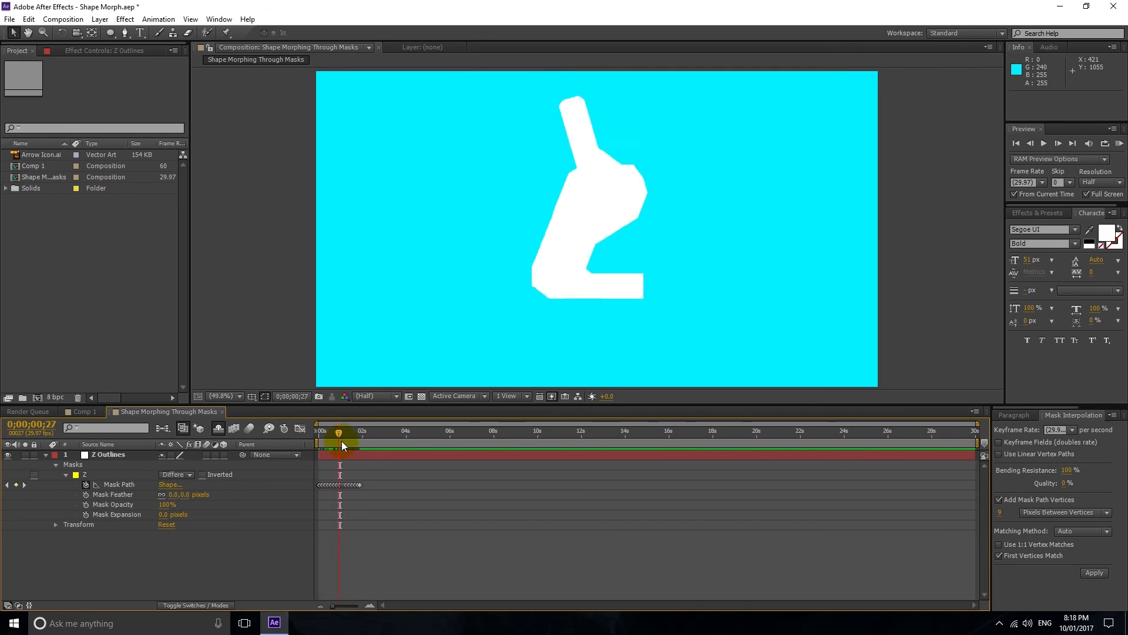
drag(340, 431, 355, 430)
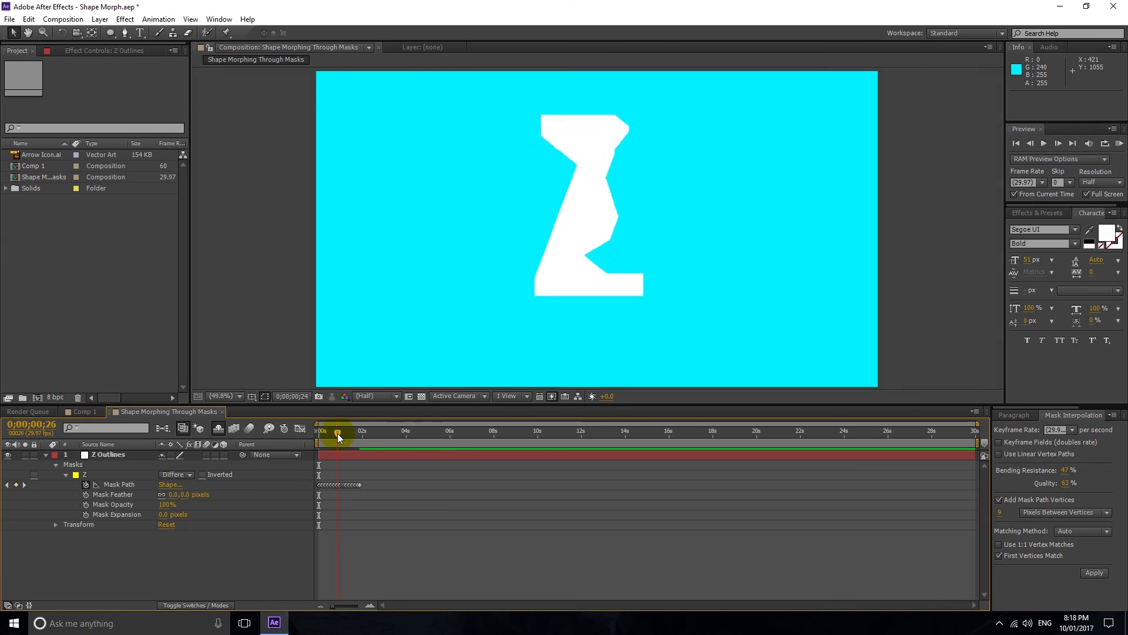
drag(338, 431, 372, 431)
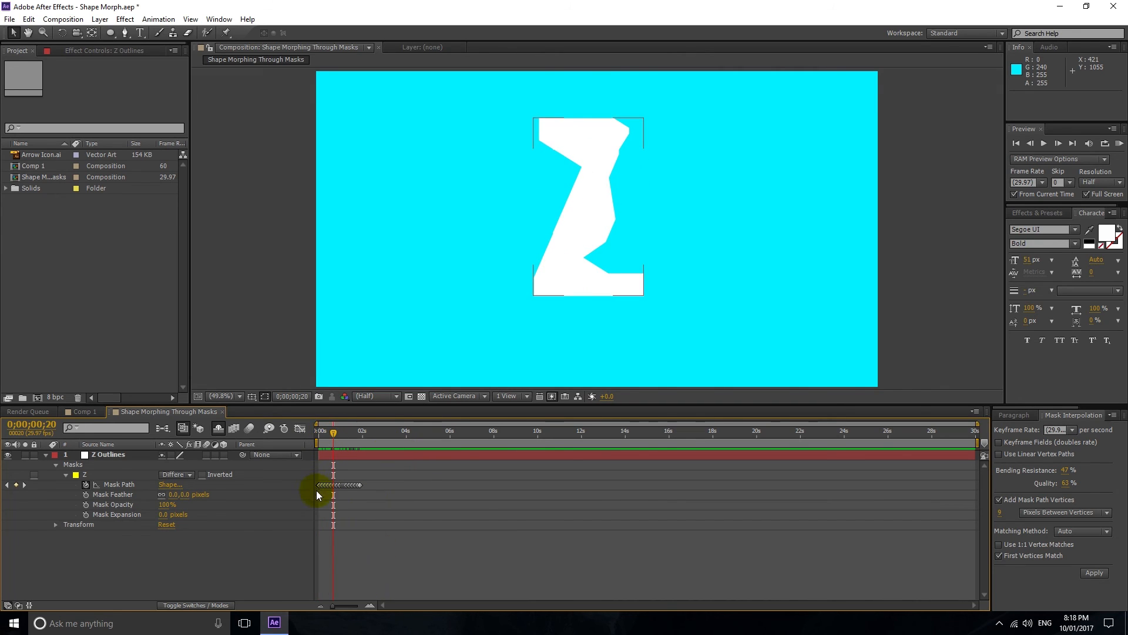
Regenerate the keyframes with vertices every 176 pixels, dismissing the warning, so the Z resolves cleanly into the E
click(334, 485)
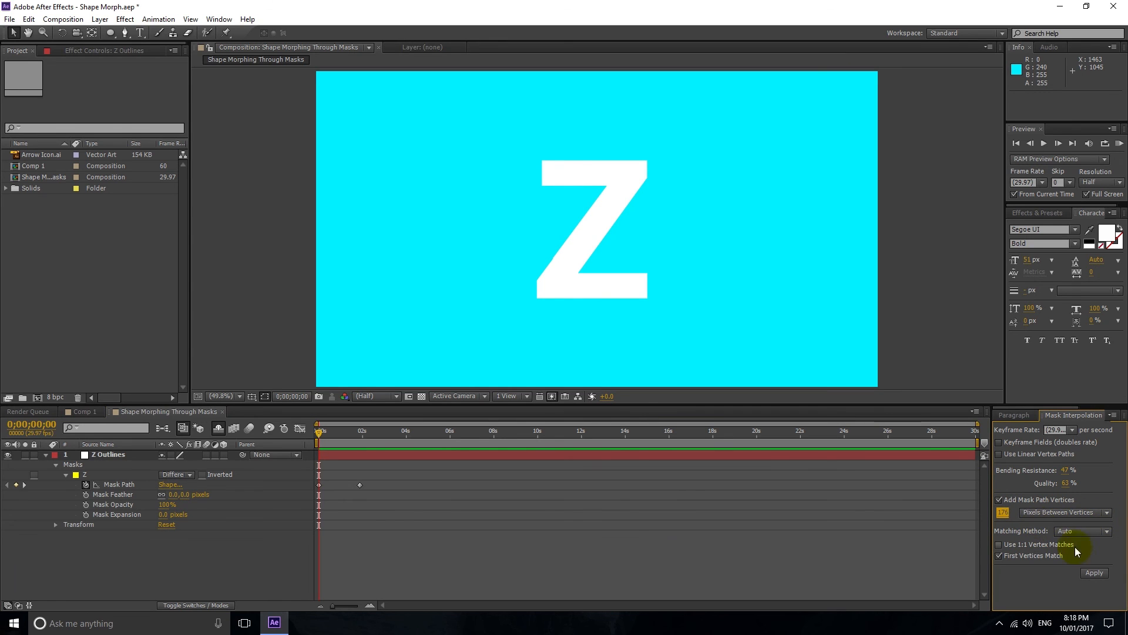
click(1096, 572)
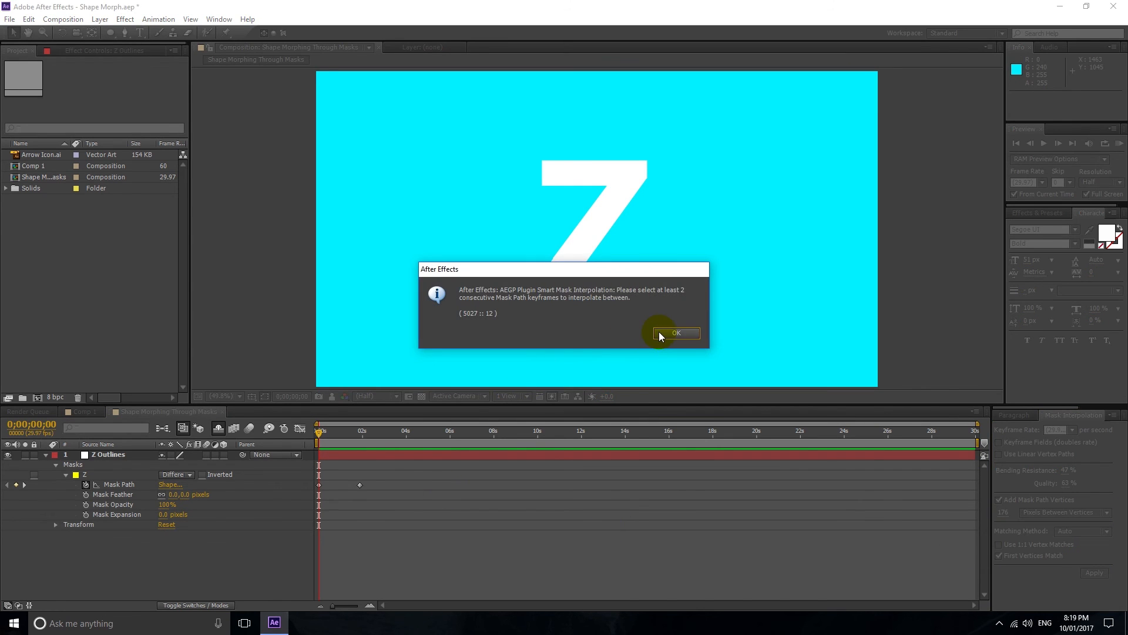
click(677, 333)
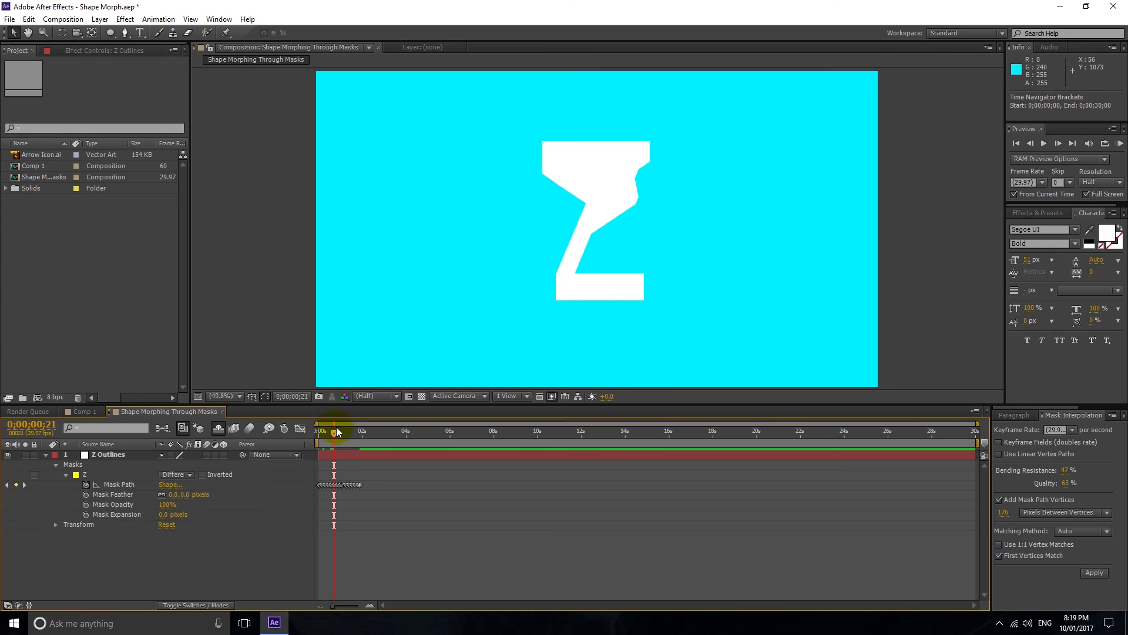
drag(336, 430, 363, 430)
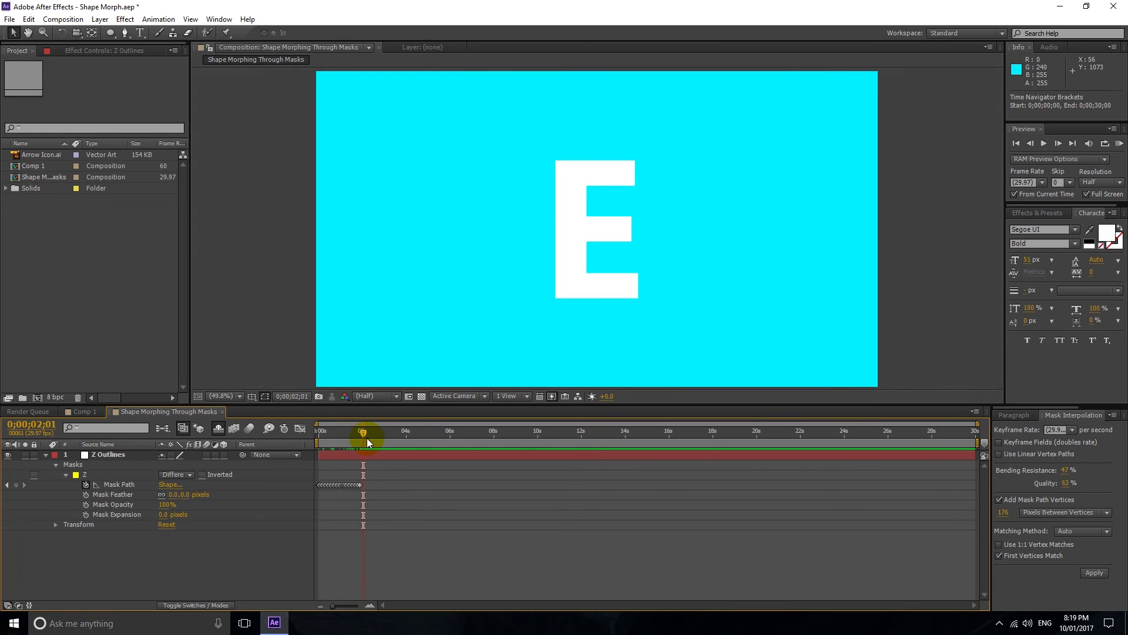
mouse_move(367, 444)
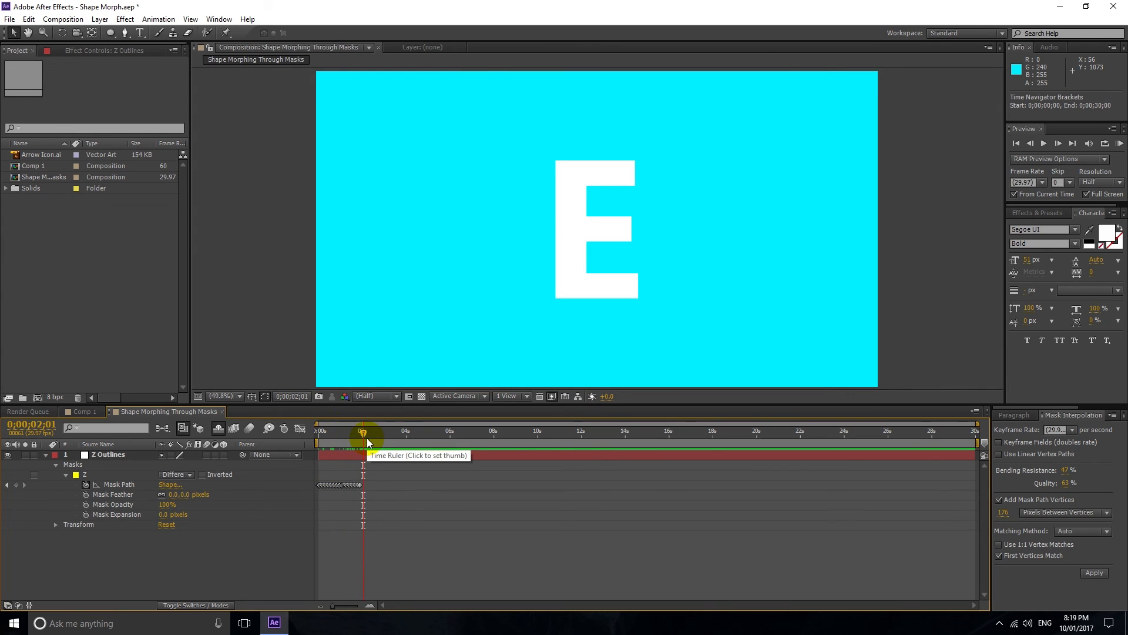
mouse_move(326, 528)
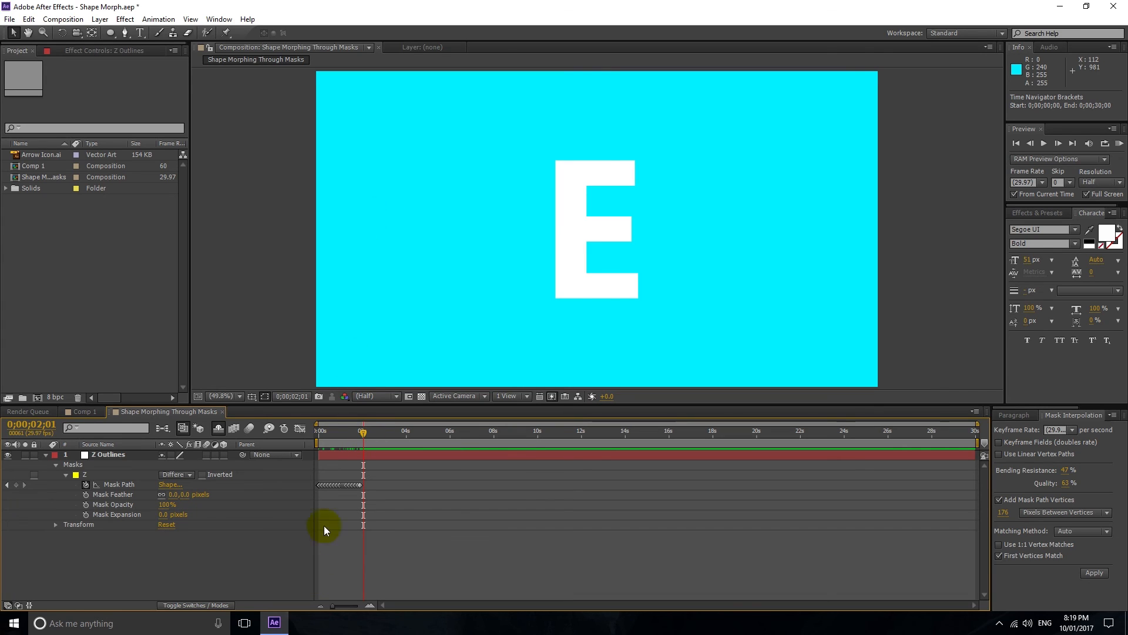